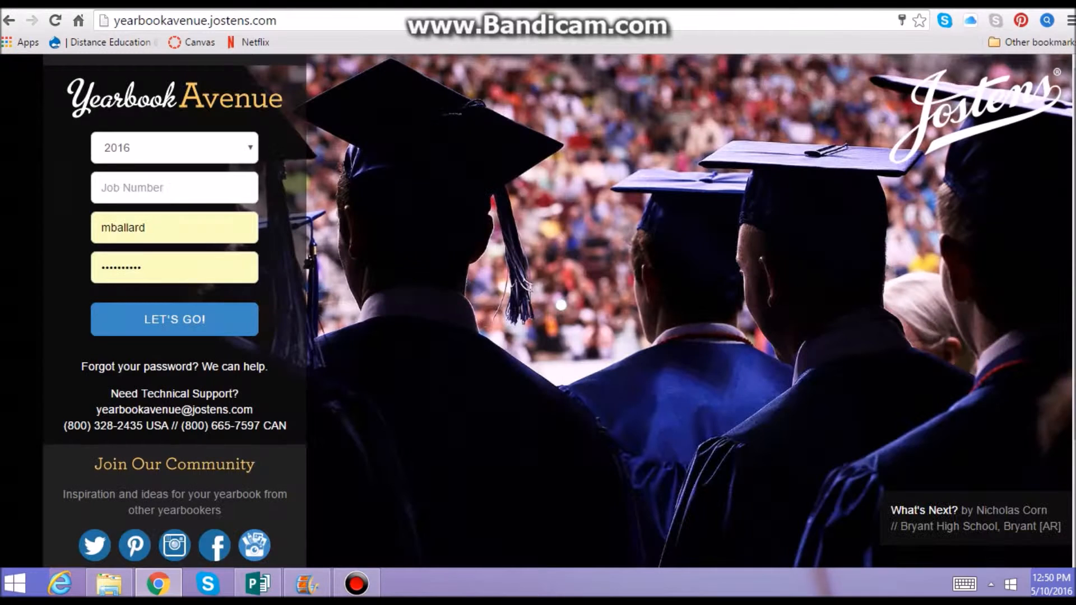
# Sign in to the 2017 yearbook with job number 31931 via LET'S GO
pyautogui.click(174, 148)
pyautogui.write('3')
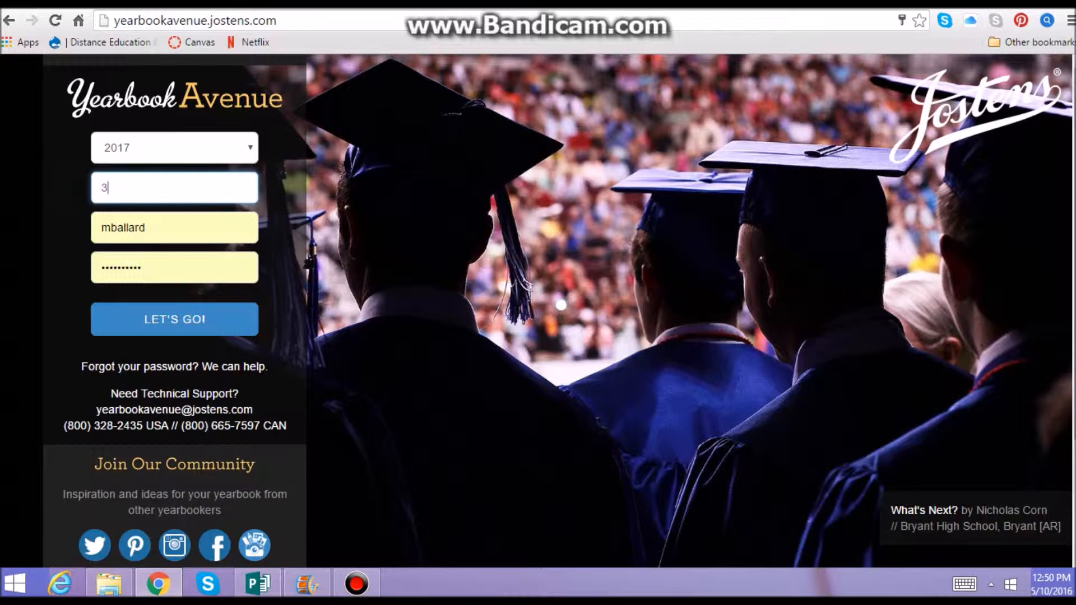
pyautogui.write('1931')
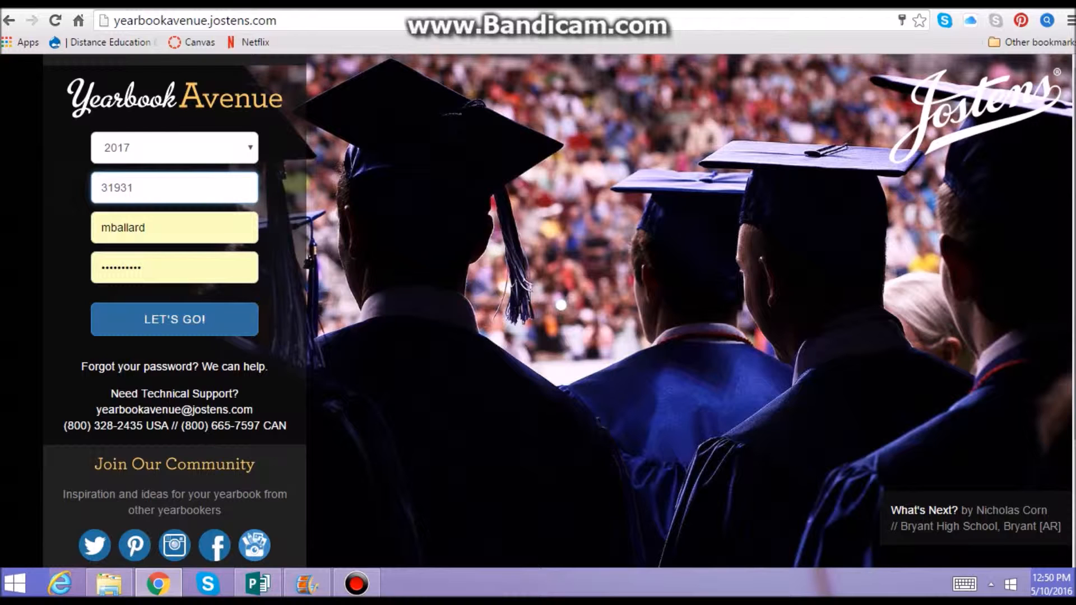
pyautogui.click(174, 320)
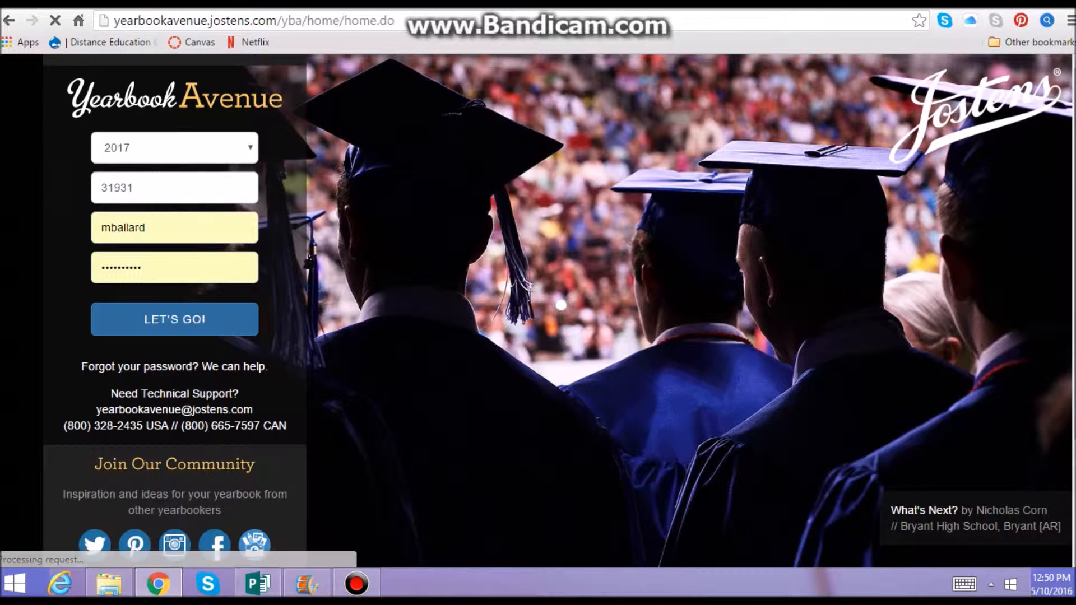
pyautogui.click(174, 320)
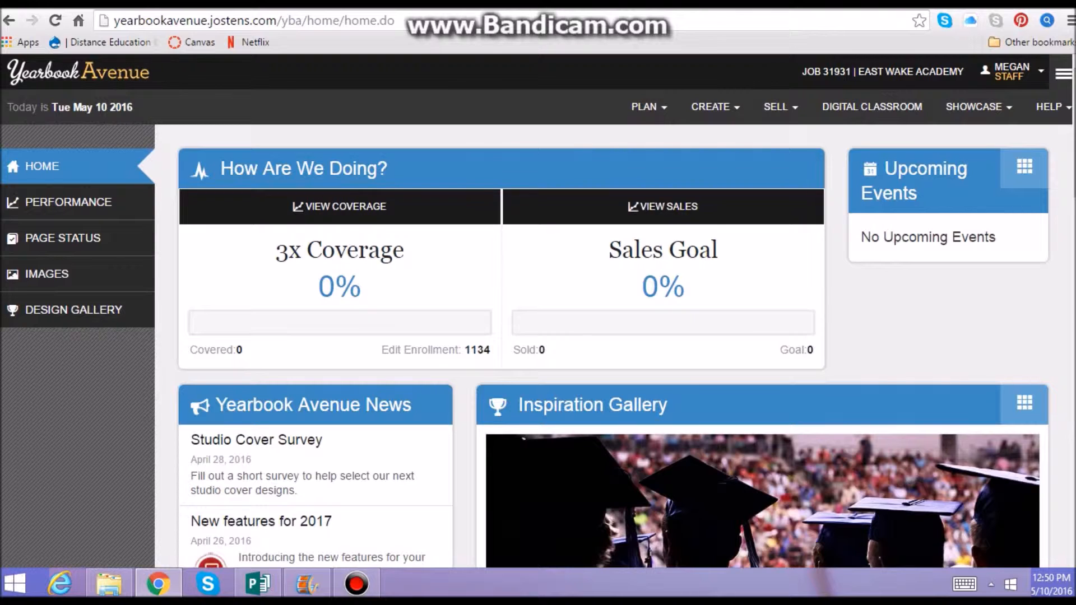
# Show the CREATE menu's creation tools from the home dashboard
pyautogui.click(714, 106)
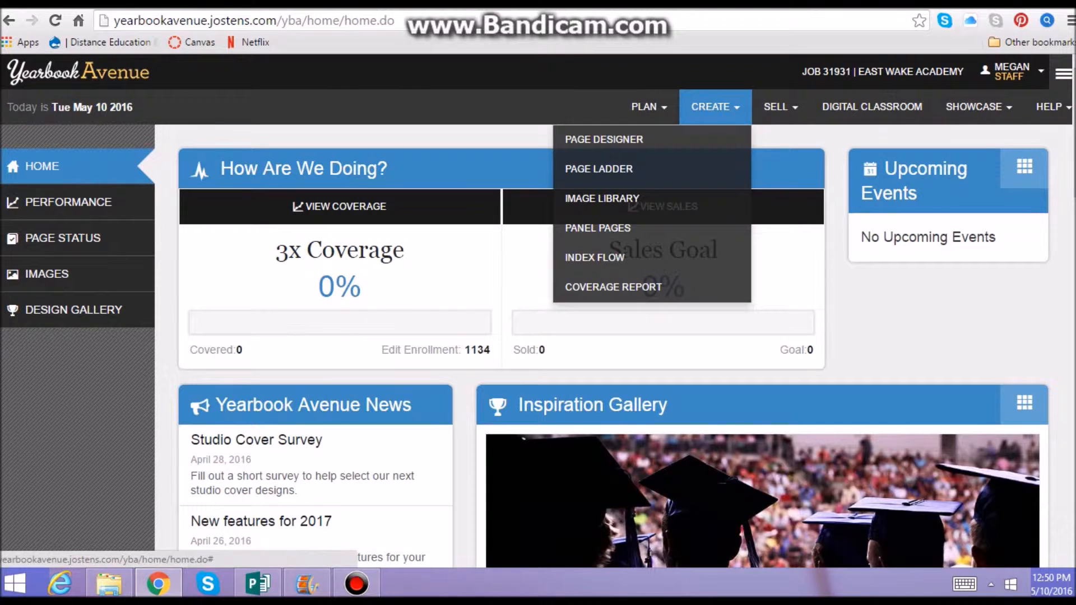
pyautogui.moveTo(601, 198)
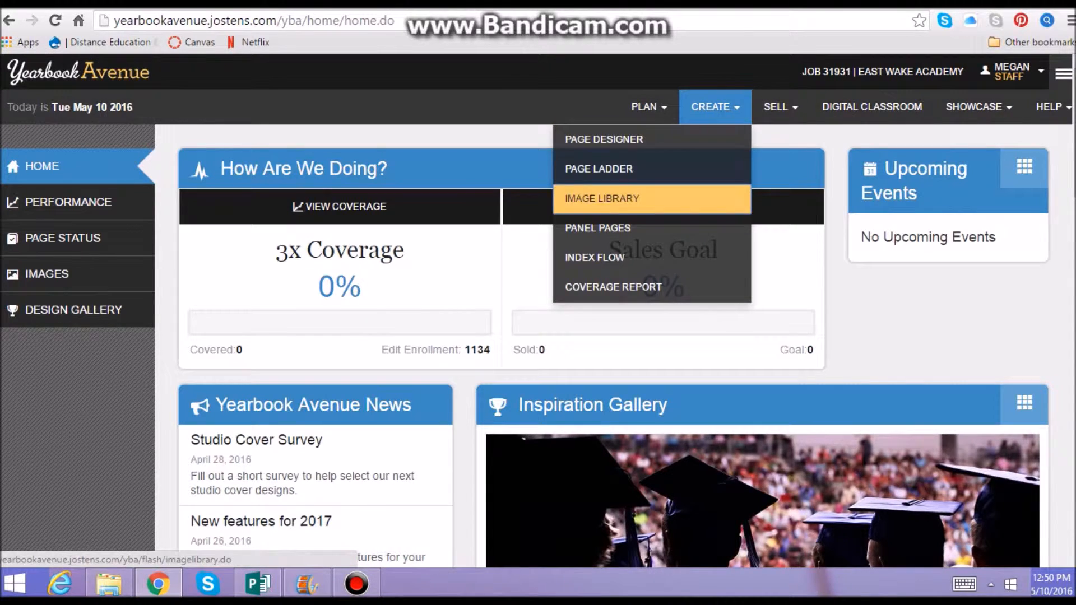
# Enter the Image Library, dismiss the welcome box and expand the Activity category
pyautogui.click(601, 199)
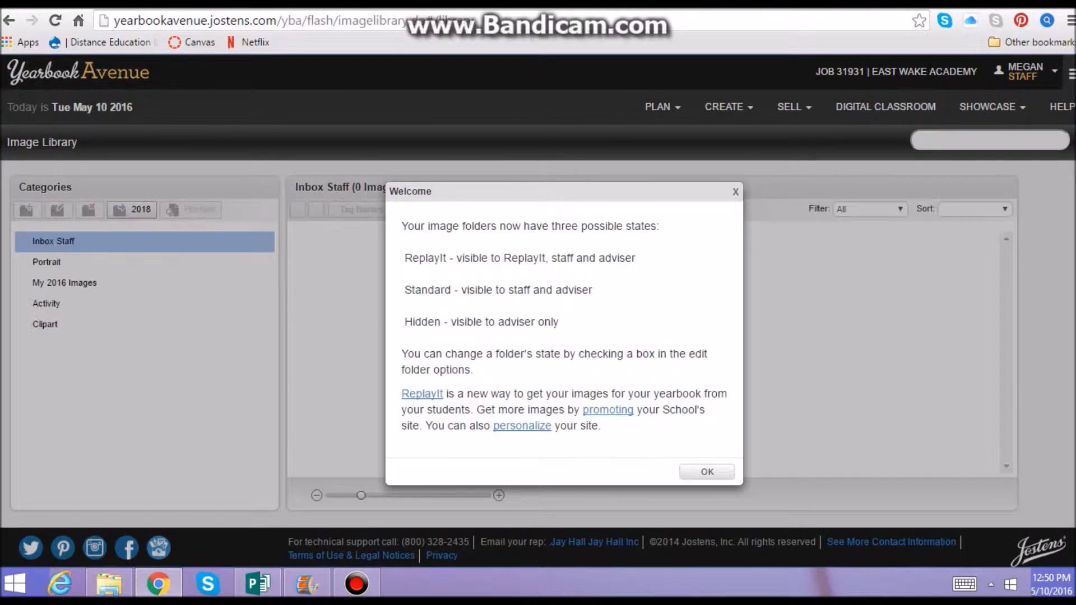
pyautogui.click(707, 472)
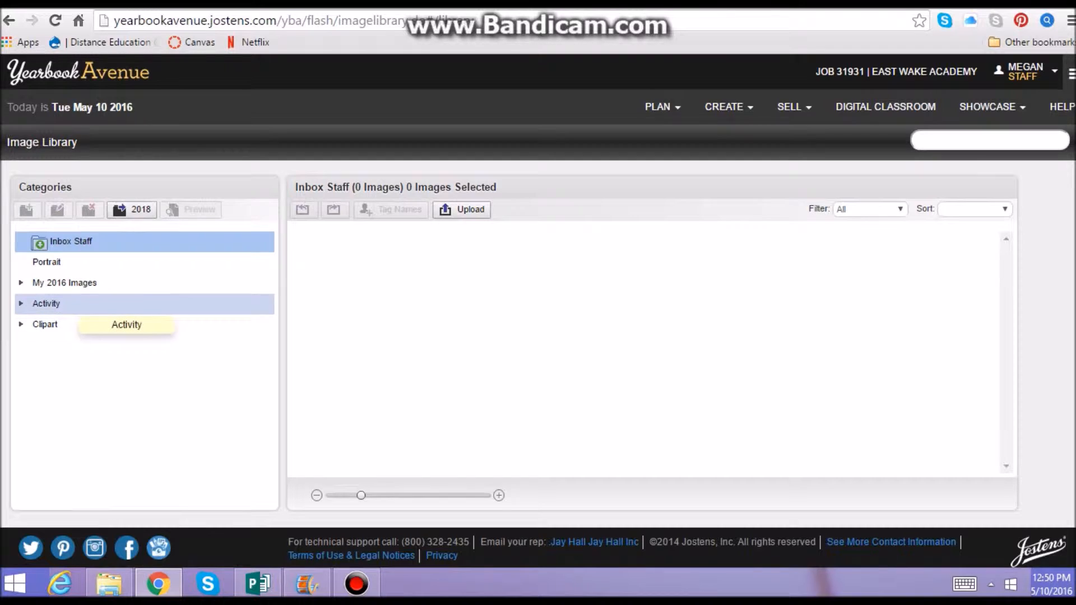
pyautogui.click(46, 304)
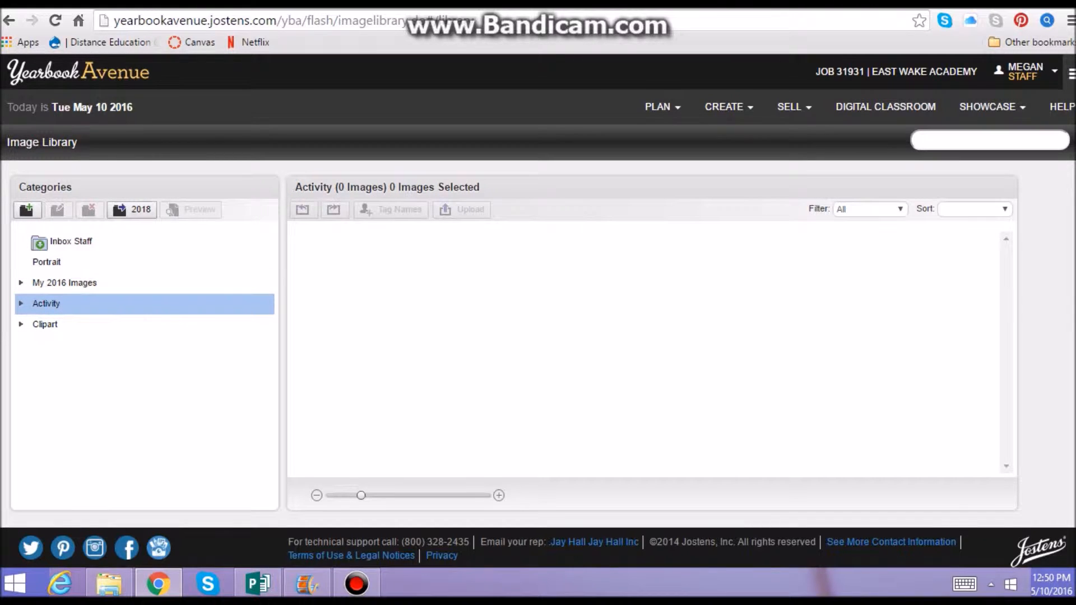
pyautogui.click(46, 304)
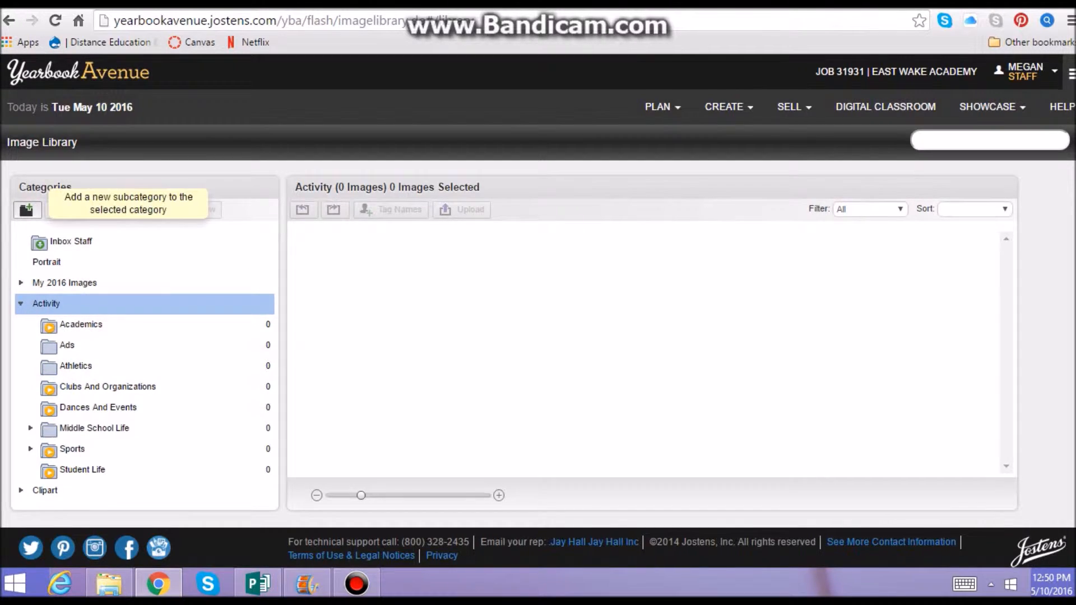
# Add a High School Clubs subcategory under Activity
pyautogui.click(27, 209)
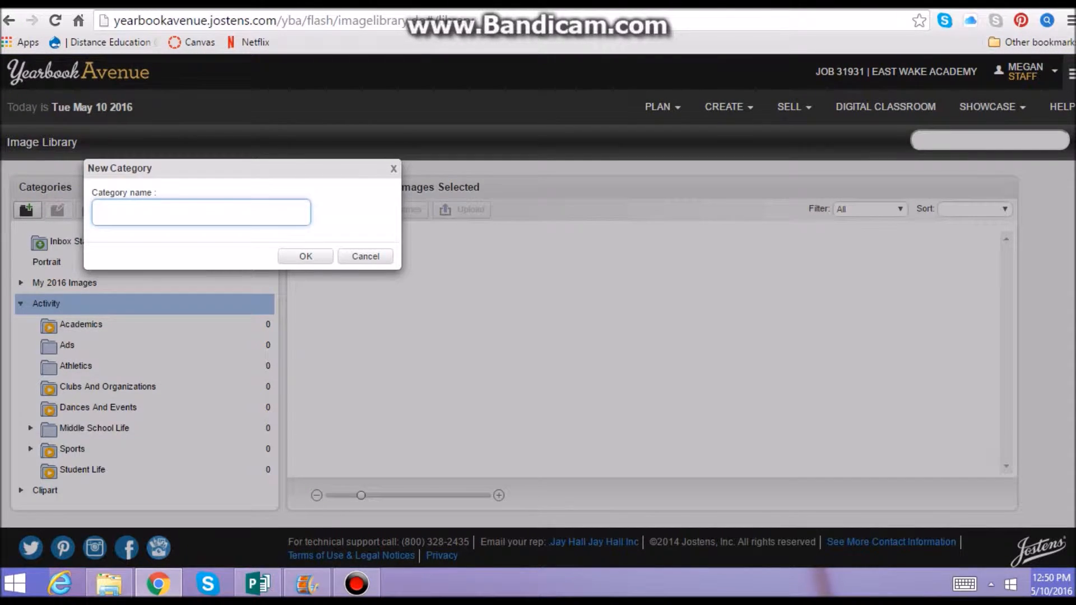
pyautogui.write('High S')
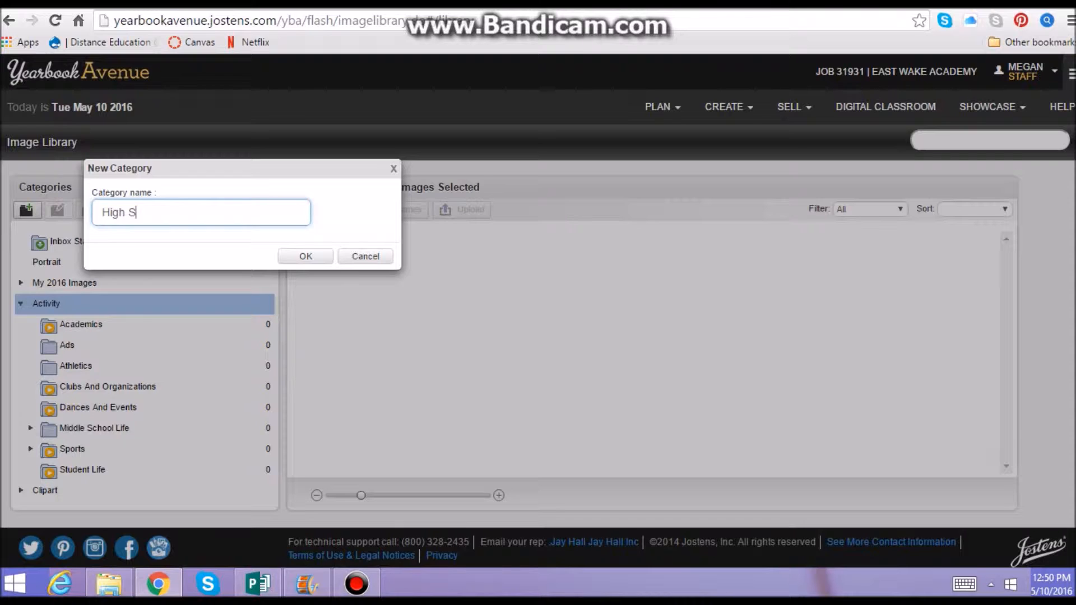
pyautogui.write('chool')
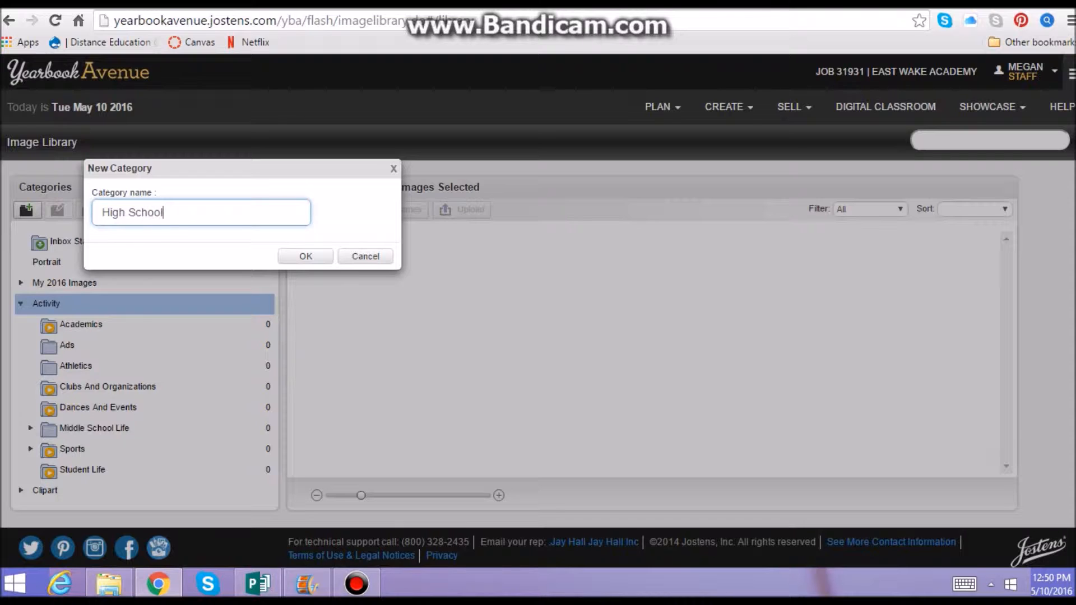
pyautogui.write('Clu')
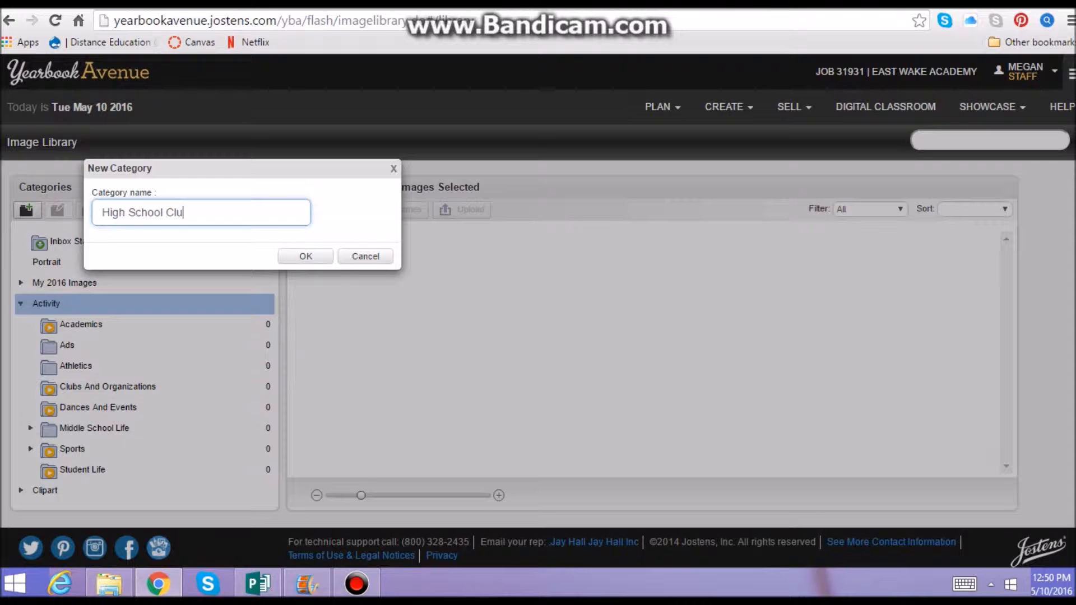
pyautogui.write('bs')
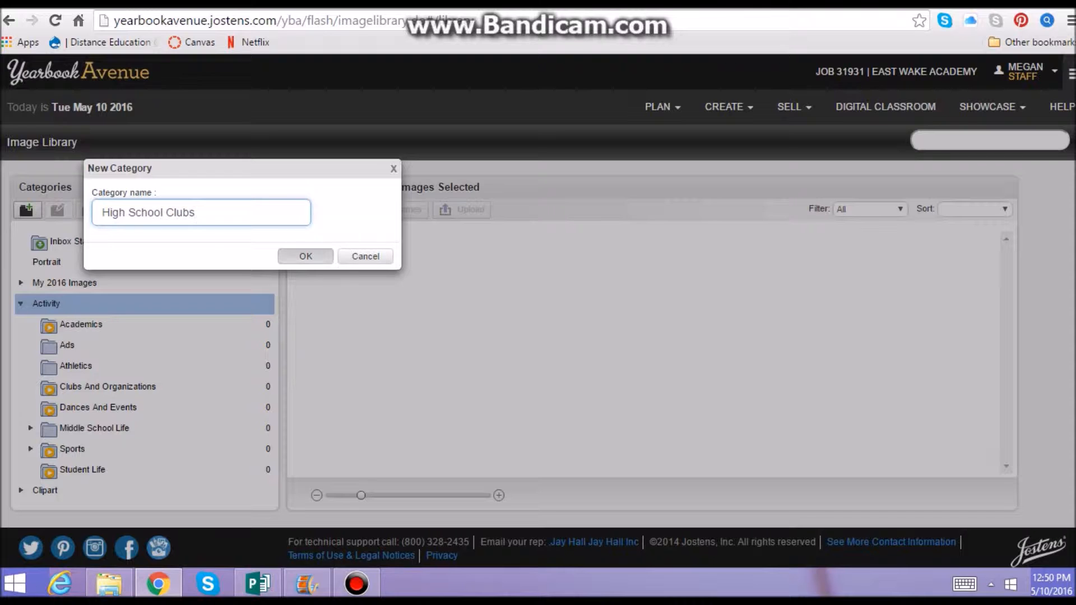
pyautogui.click(305, 256)
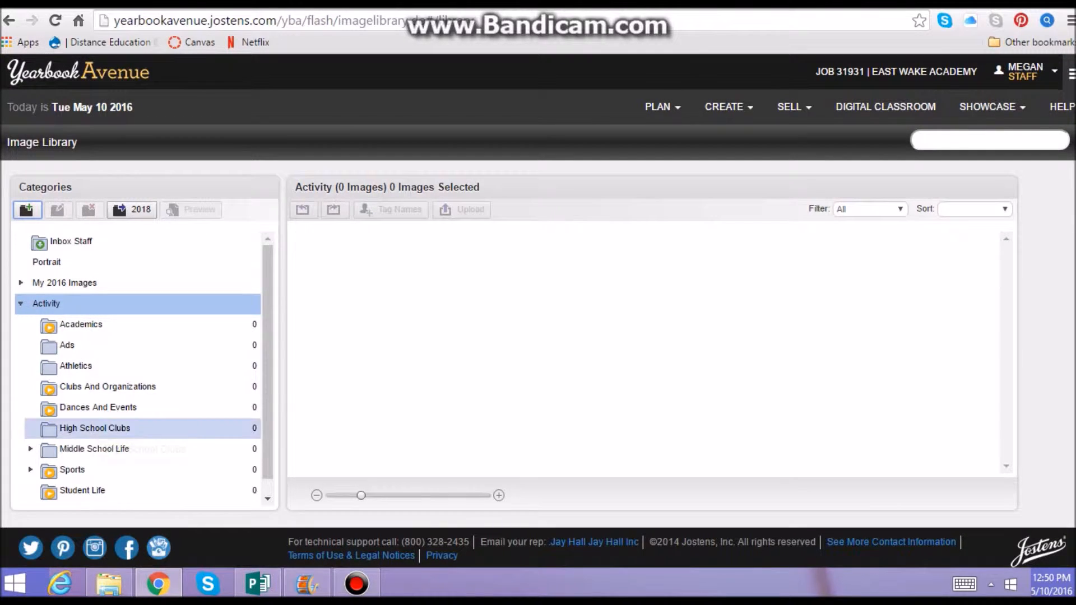
# Add an Art Club subcategory under High School Clubs and start uploading images to it
pyautogui.click(27, 210)
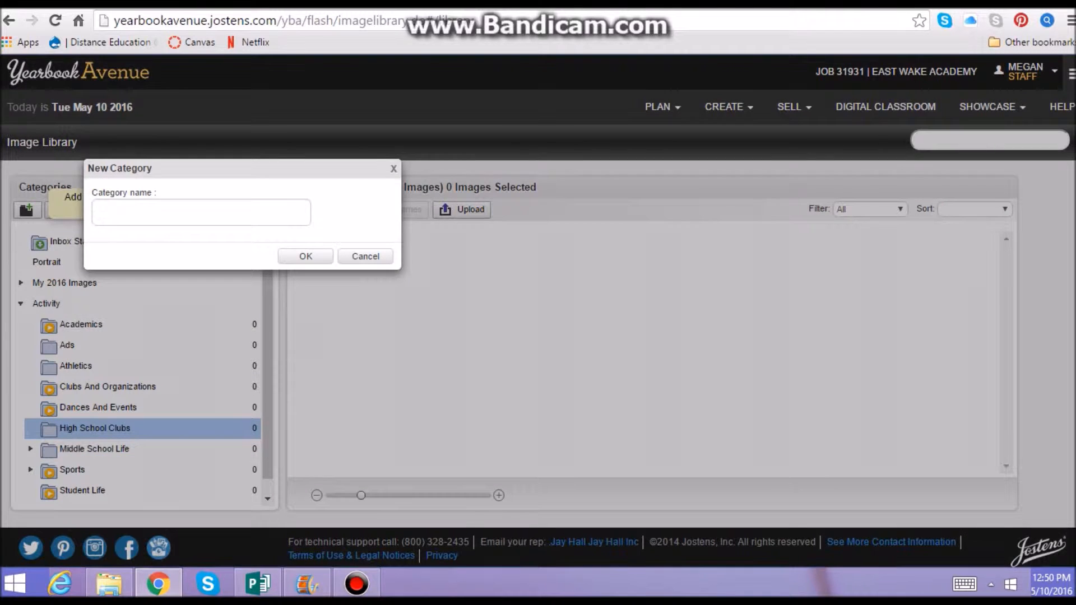
pyautogui.write('Art Club')
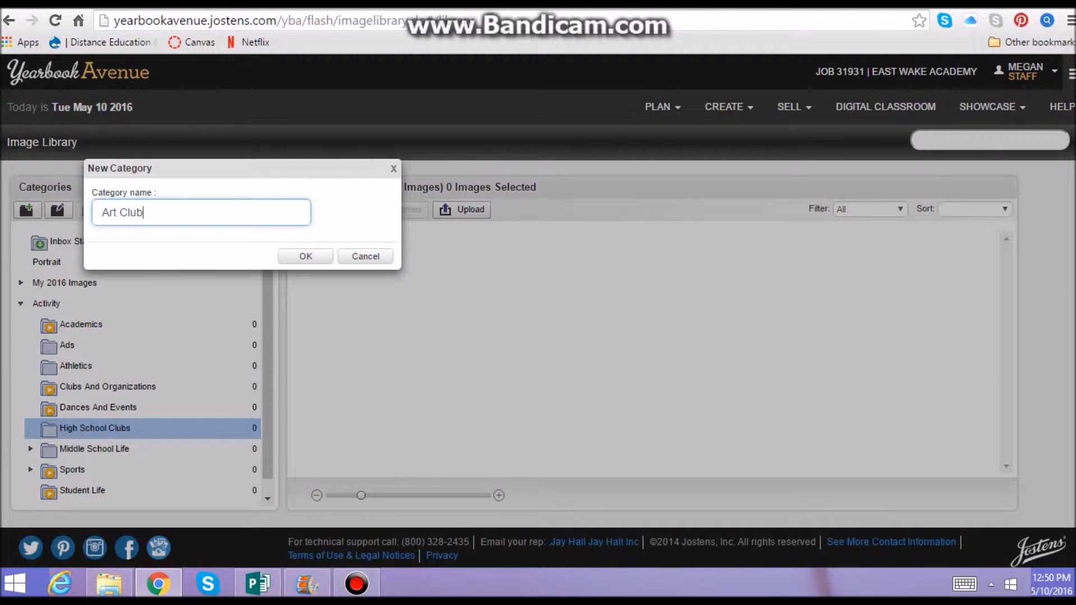
pyautogui.click(304, 256)
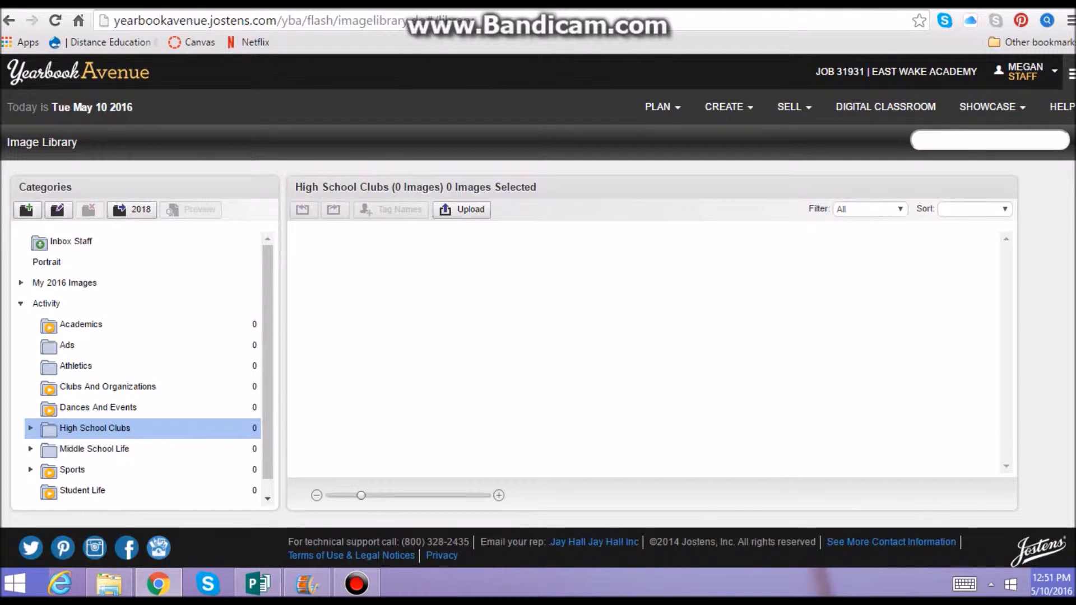
pyautogui.click(29, 427)
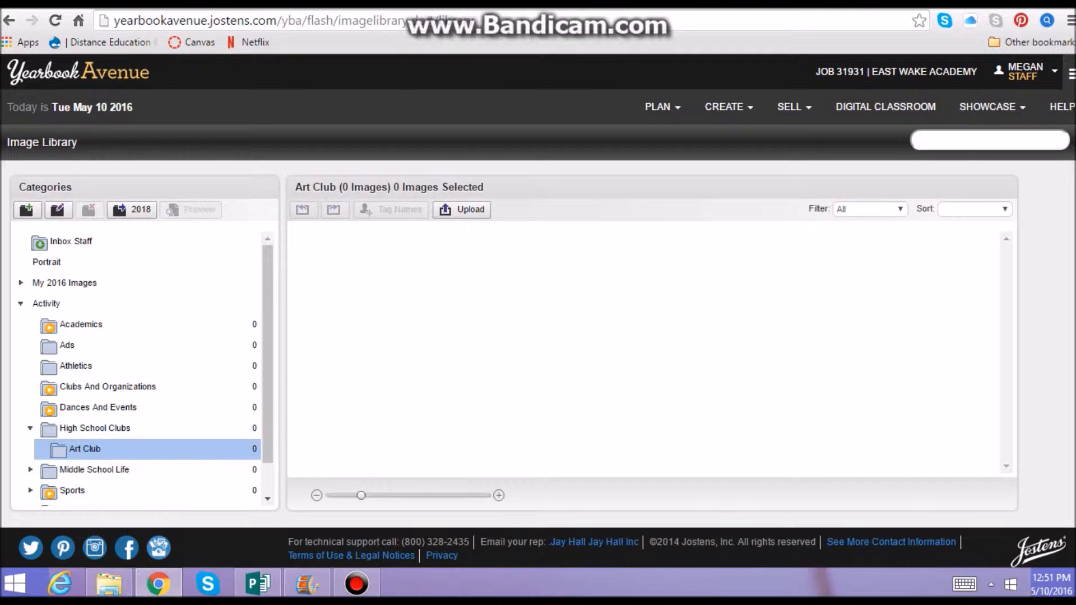
pyautogui.click(461, 209)
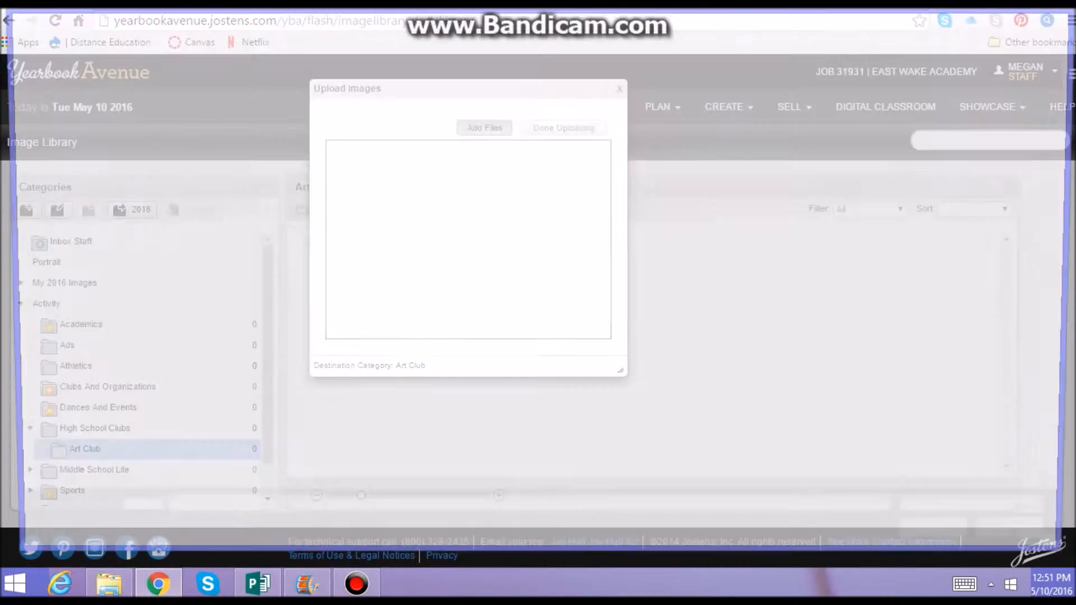
# Browse to Pictures > High School Clubs and choose HS Art Club 1.JPG
pyautogui.click(484, 127)
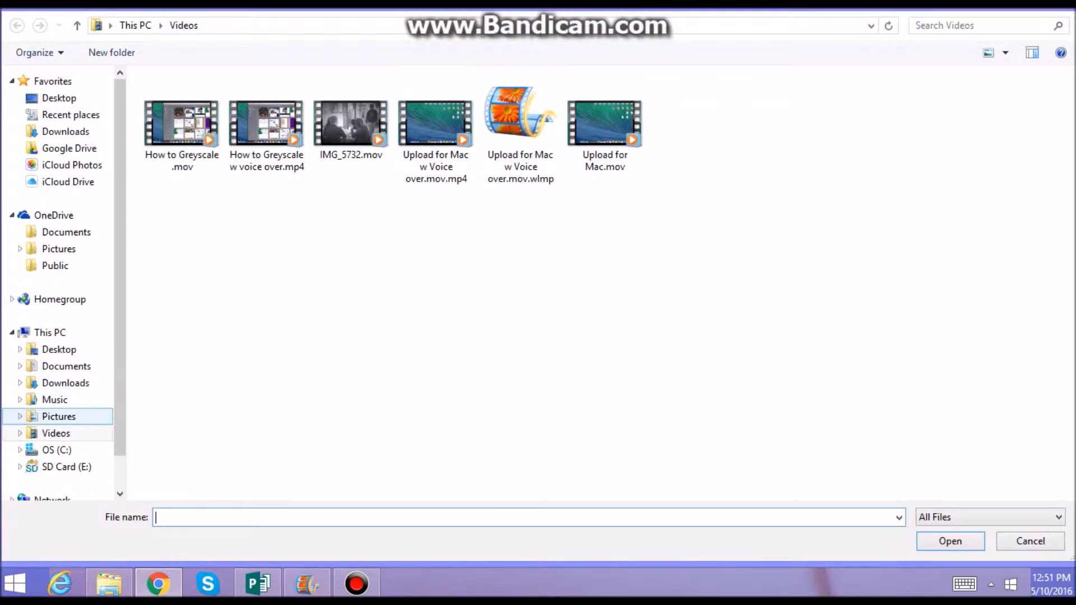
pyautogui.click(58, 417)
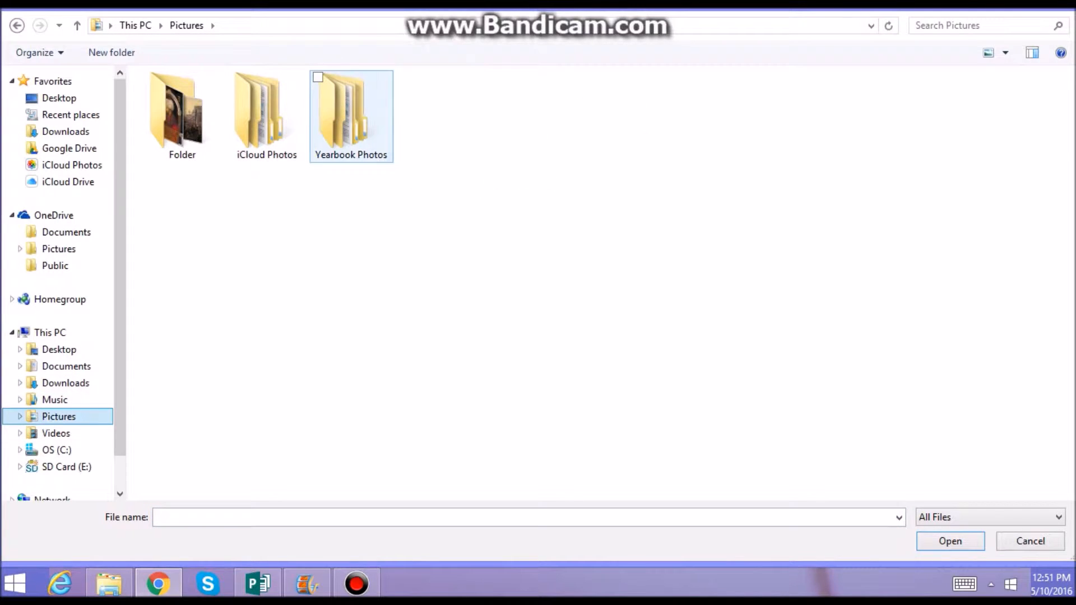
pyautogui.doubleClick(351, 110)
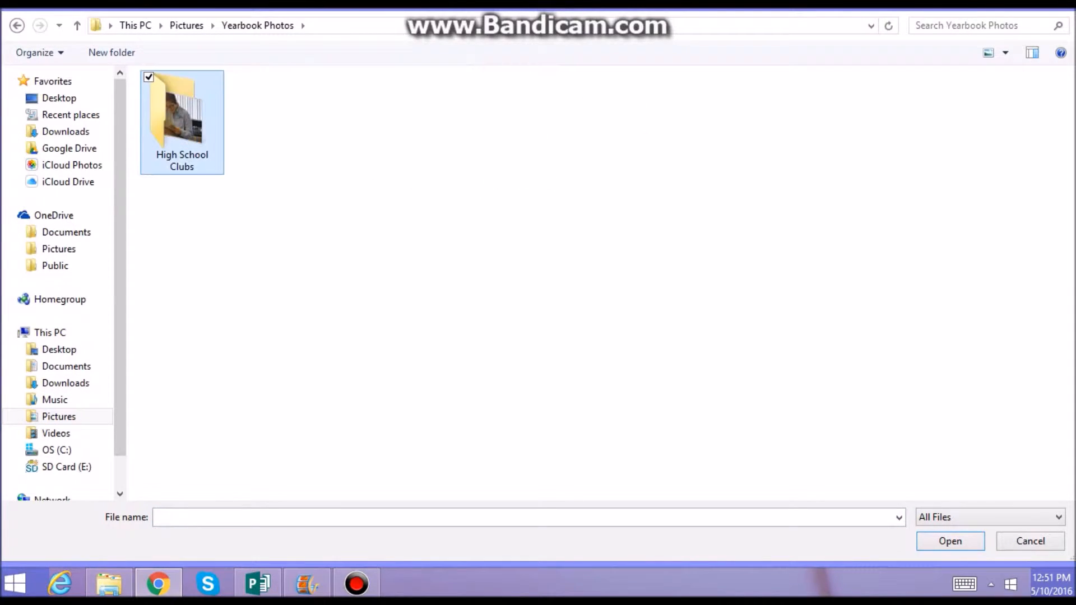
pyautogui.doubleClick(181, 113)
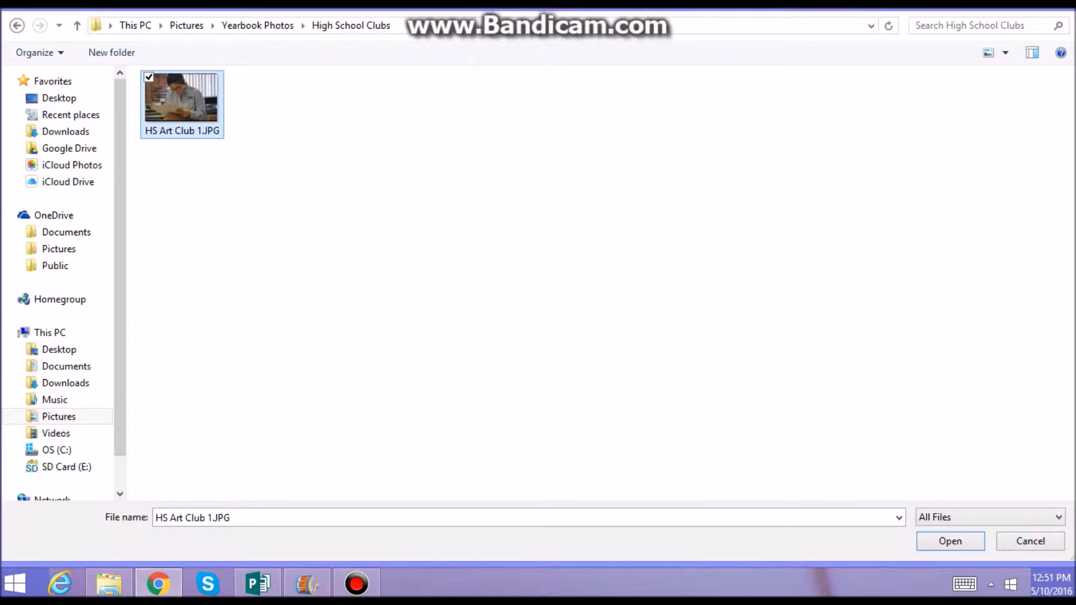
# Upload HS Art Club 1.JPG into the Art Club category and finish uploading
pyautogui.click(949, 540)
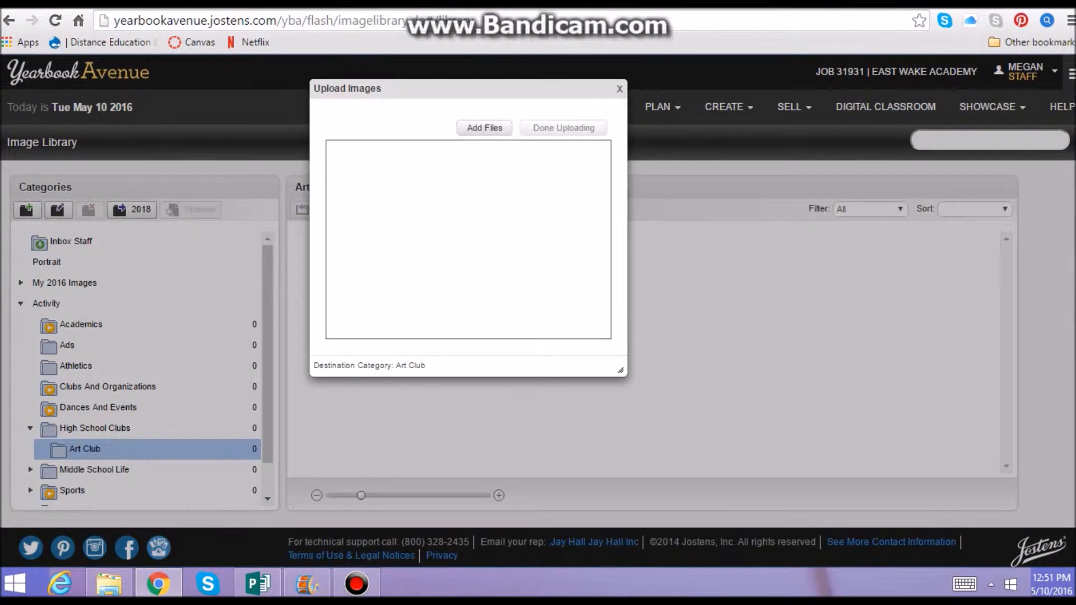
pyautogui.click(484, 127)
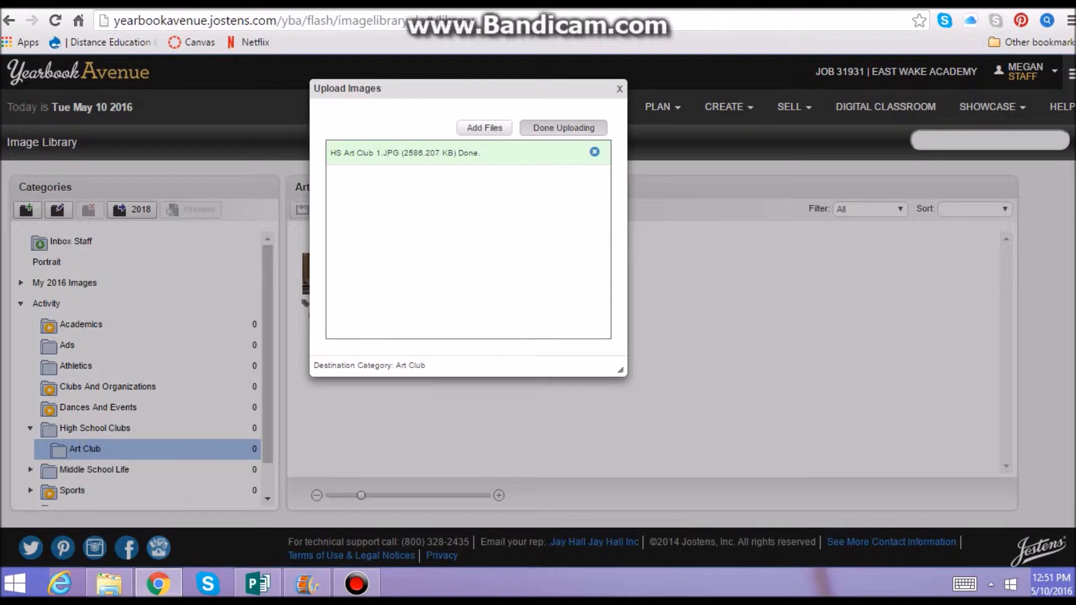
pyautogui.click(561, 127)
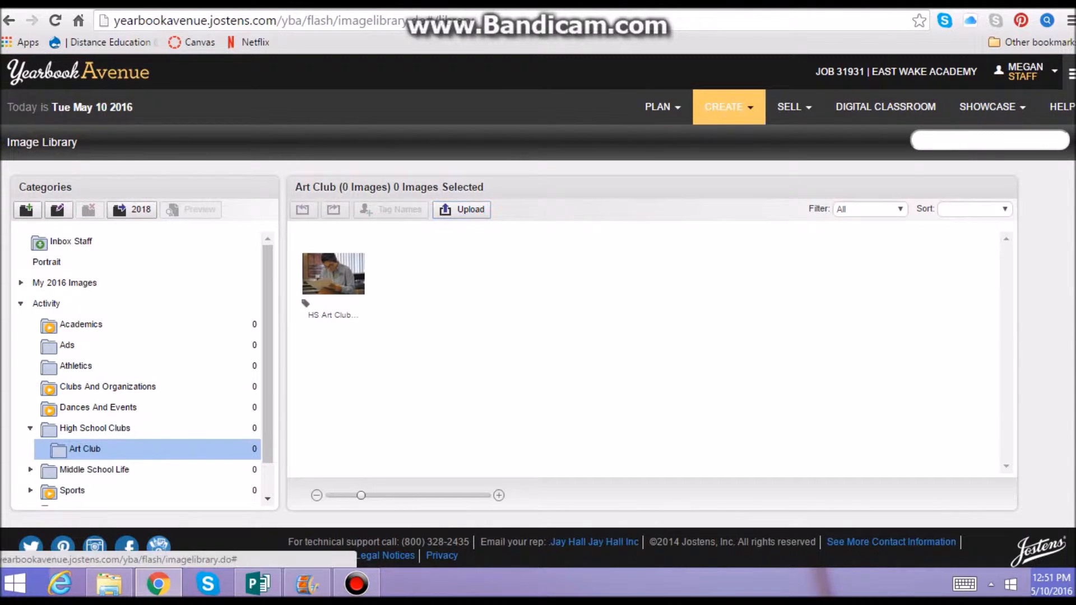
# Open the Page Ladder from CREATE and scroll down to the HS Club intro spreads
pyautogui.click(725, 107)
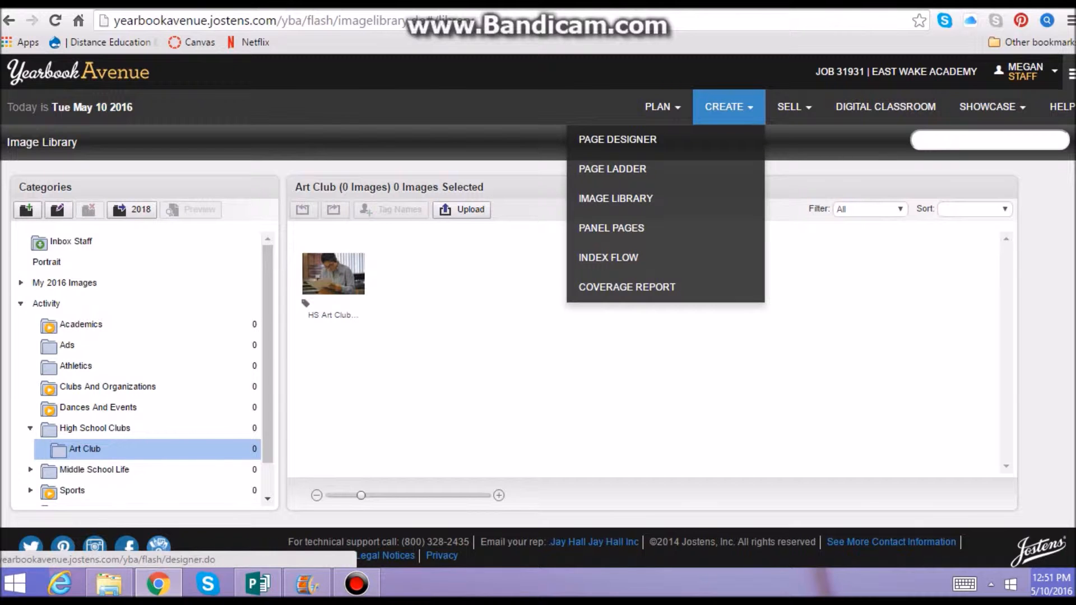
pyautogui.click(612, 169)
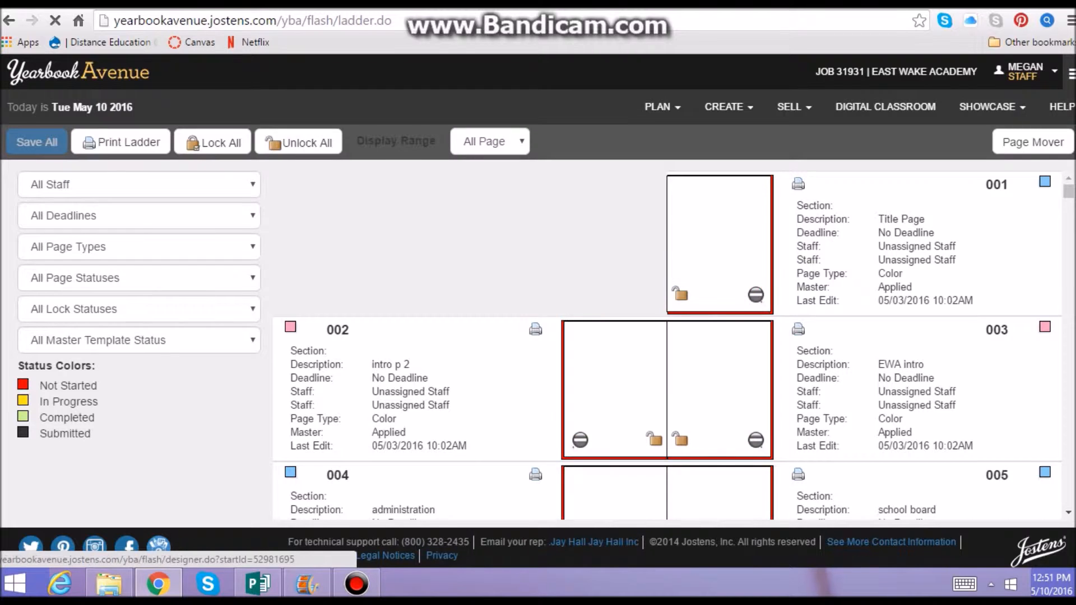
pyautogui.scroll(-3)
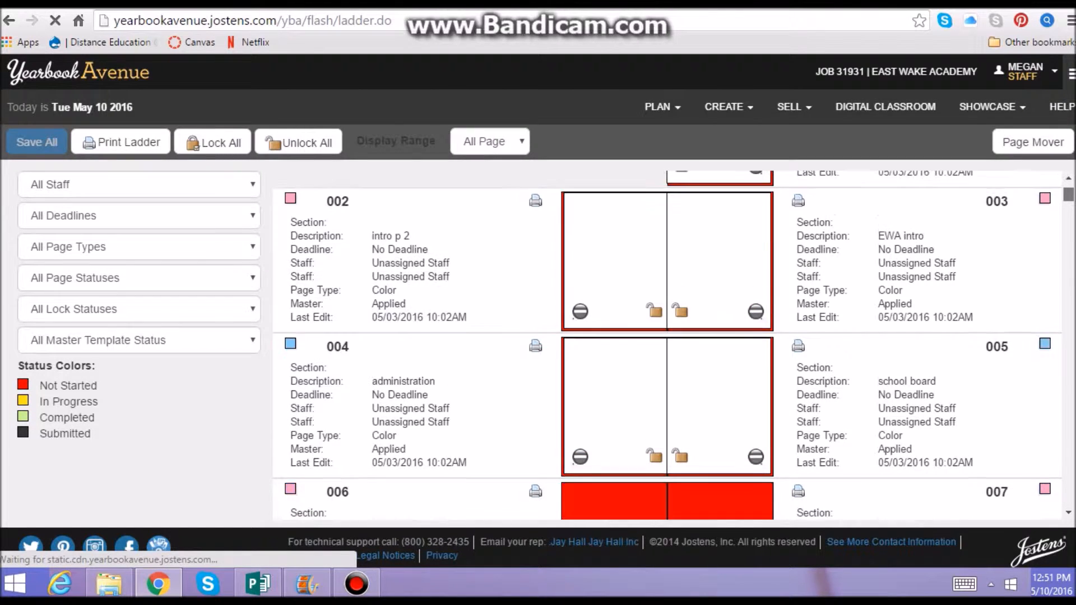
pyautogui.scroll(-3)
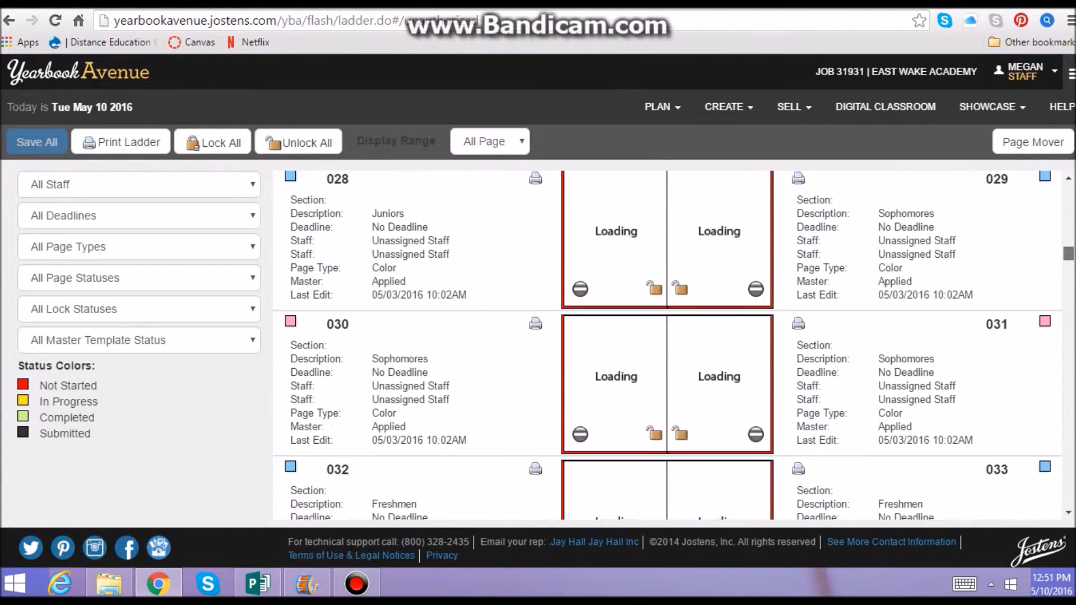
pyautogui.scroll(-3)
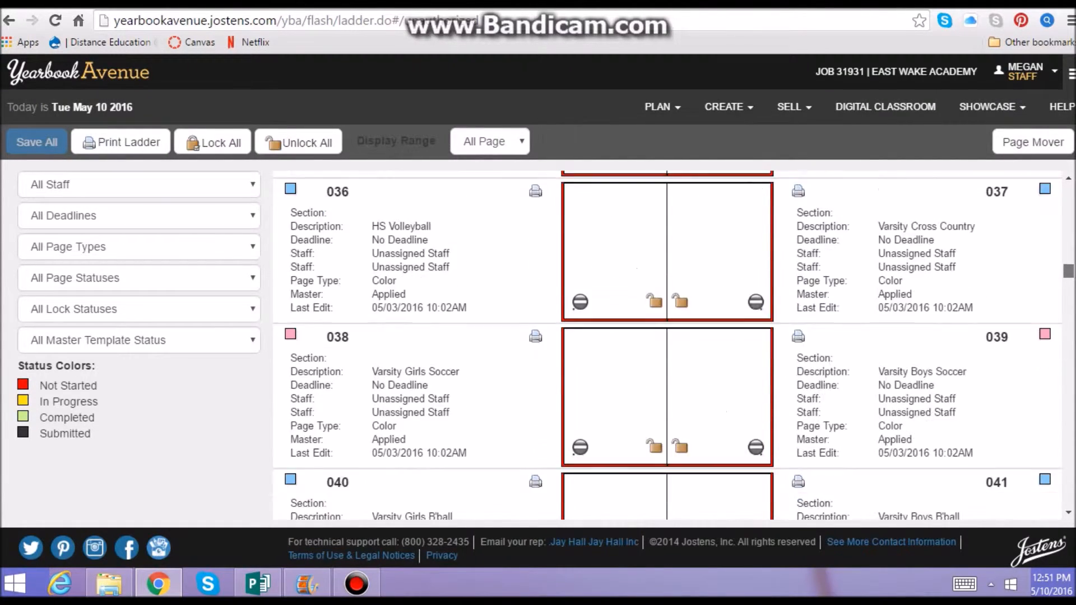
pyautogui.scroll(-3)
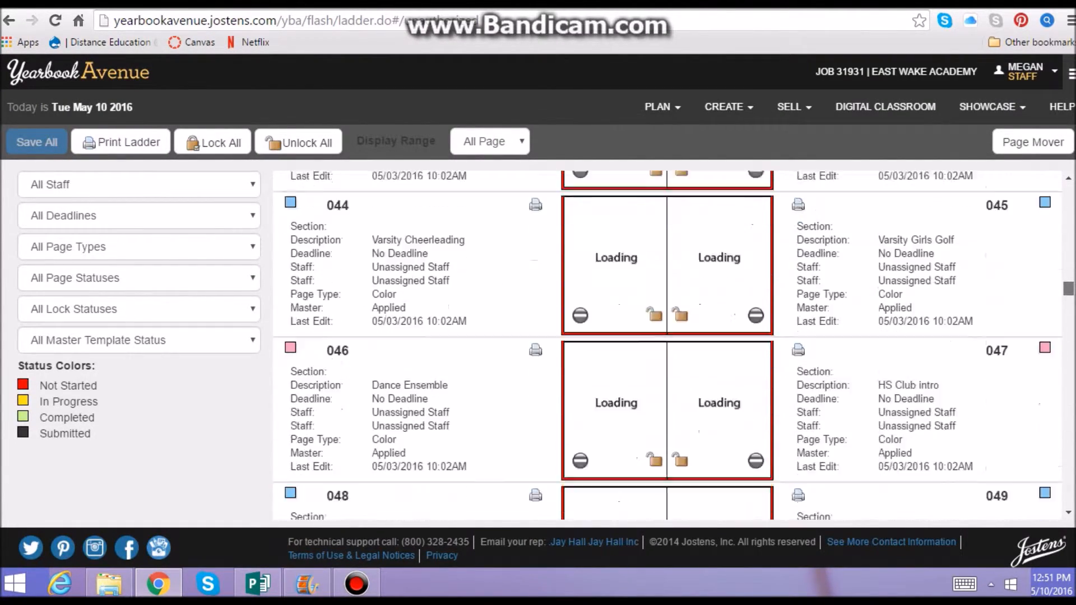
pyautogui.scroll(-3)
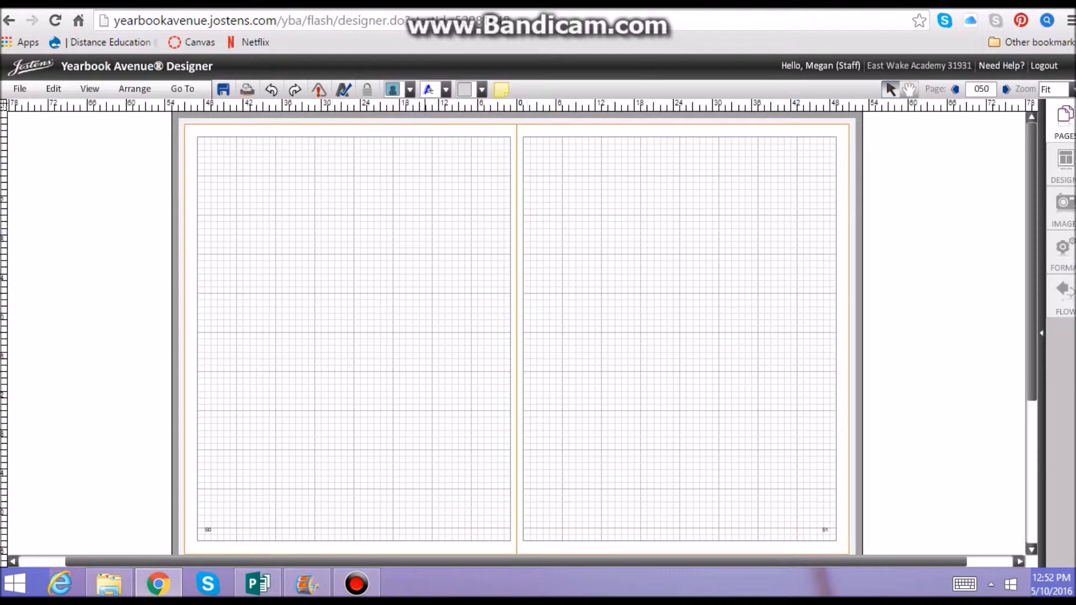
# Place an Advanced Text box on the left page and remove its placeholder text
pyautogui.click(445, 90)
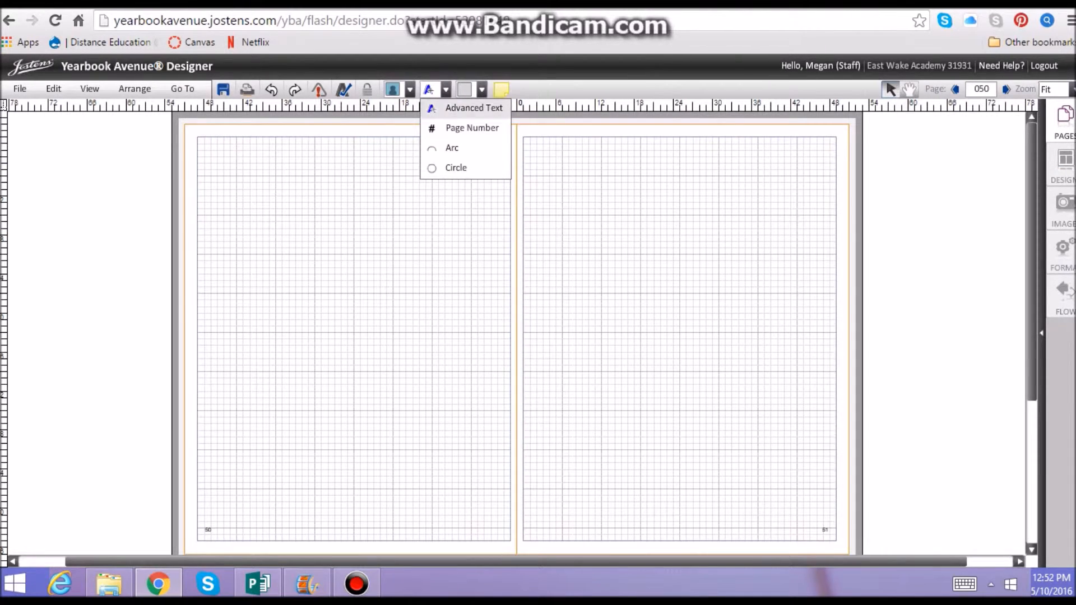
pyautogui.click(473, 107)
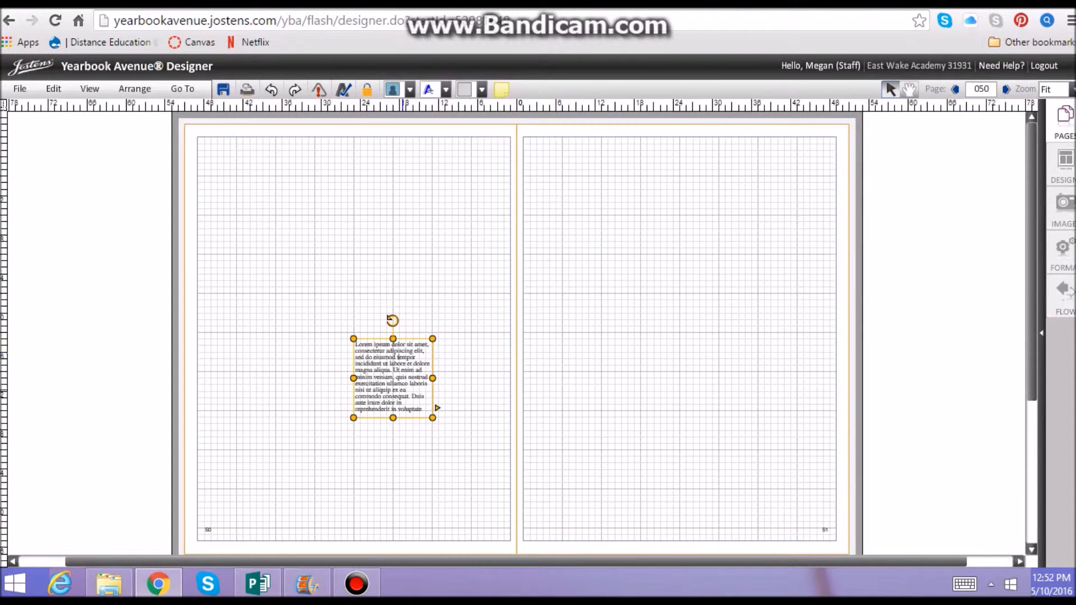
pyautogui.rightClick(392, 378)
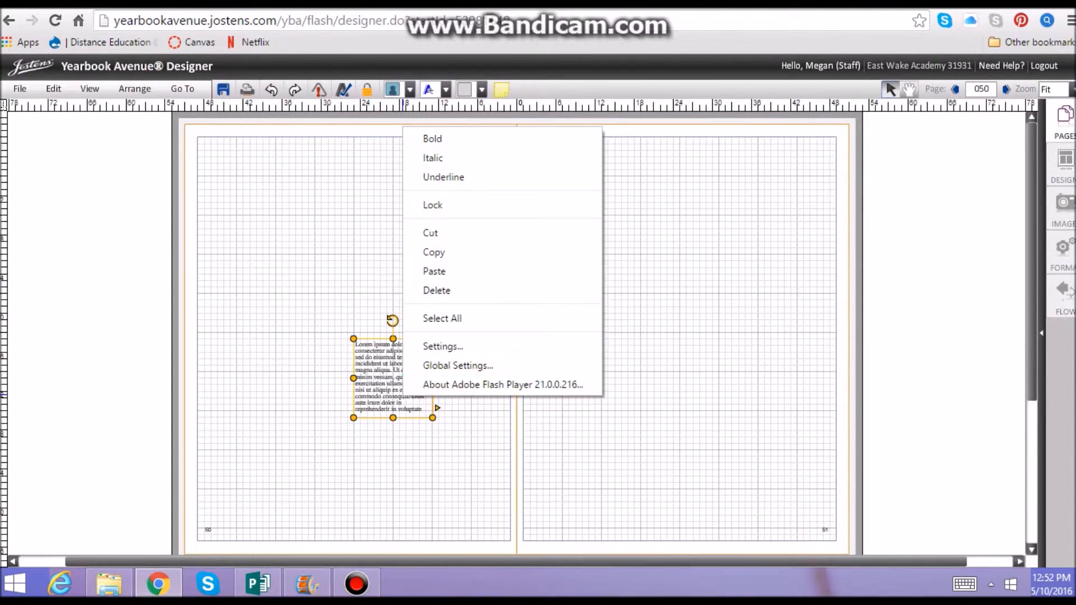
pyautogui.click(436, 290)
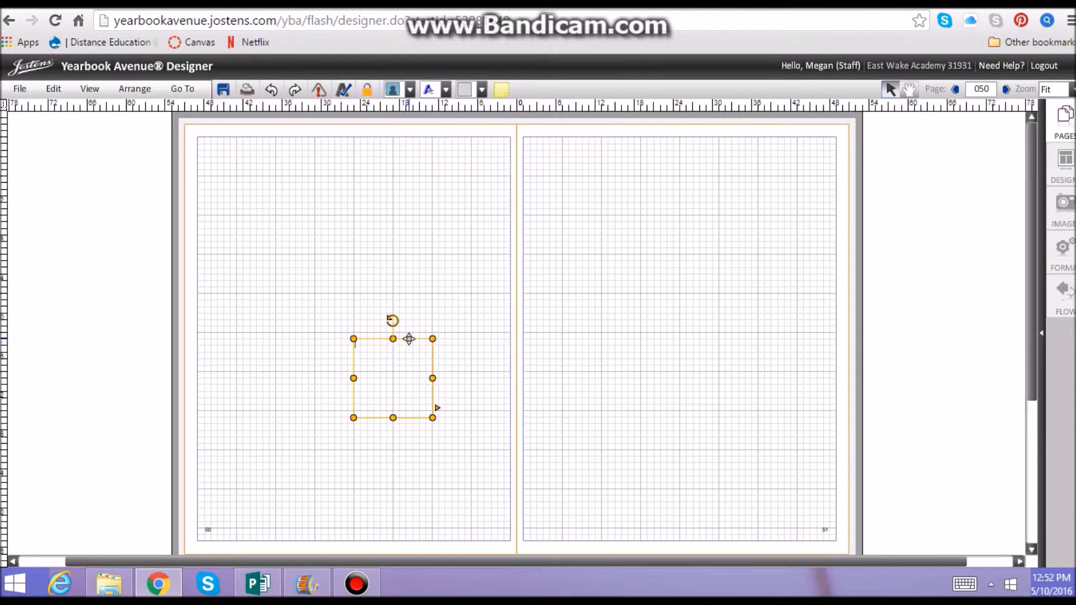
# Stretch the text box across the left page's top and set font size 44
pyautogui.moveTo(408, 338); pyautogui.dragTo(261, 151)
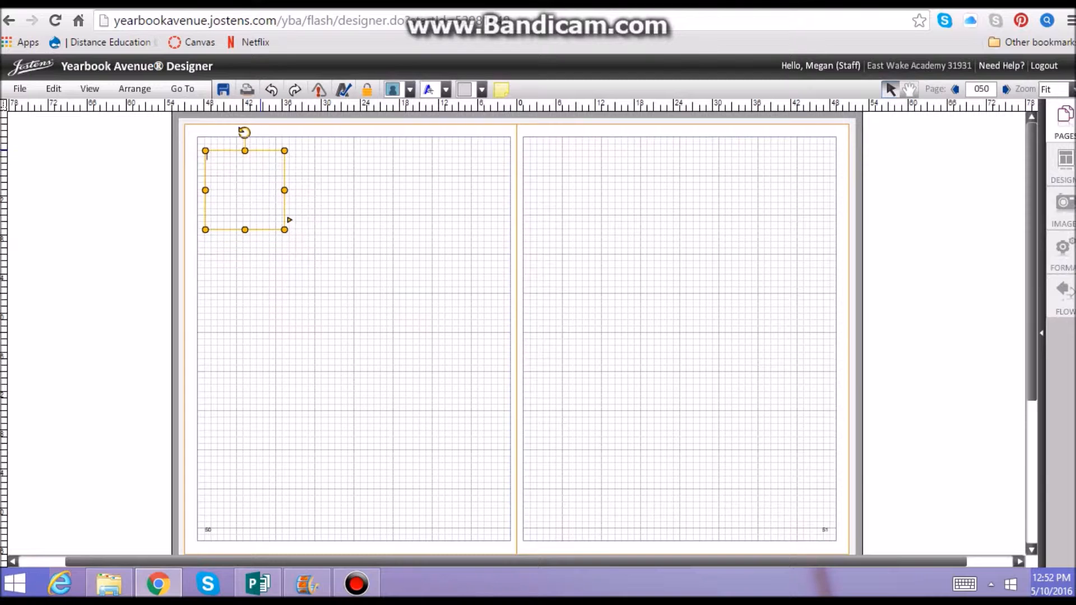
pyautogui.moveTo(246, 191); pyautogui.dragTo(237, 176)
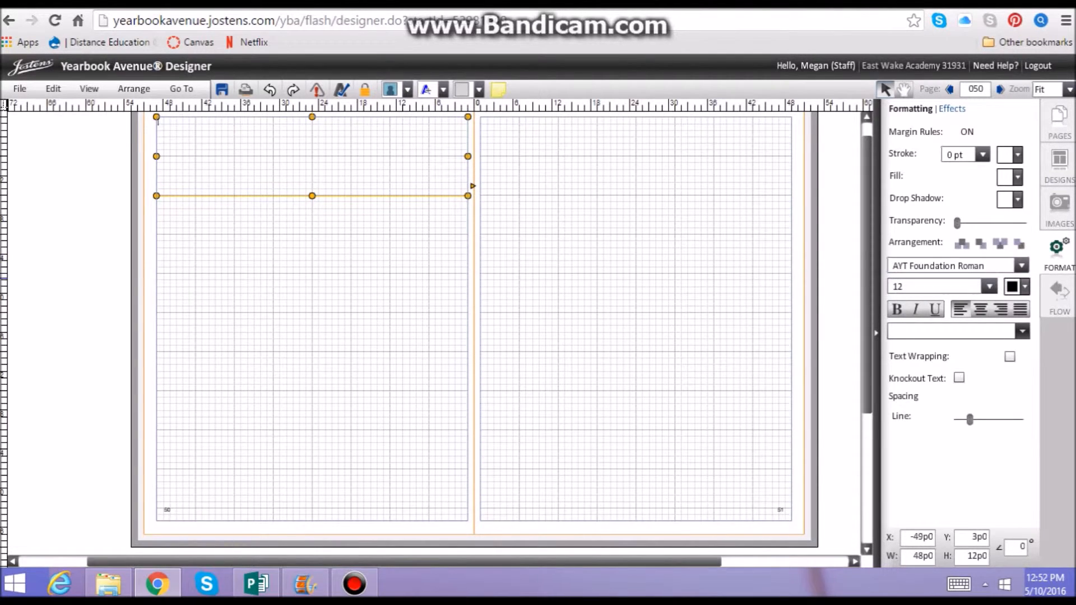
pyautogui.click(986, 286)
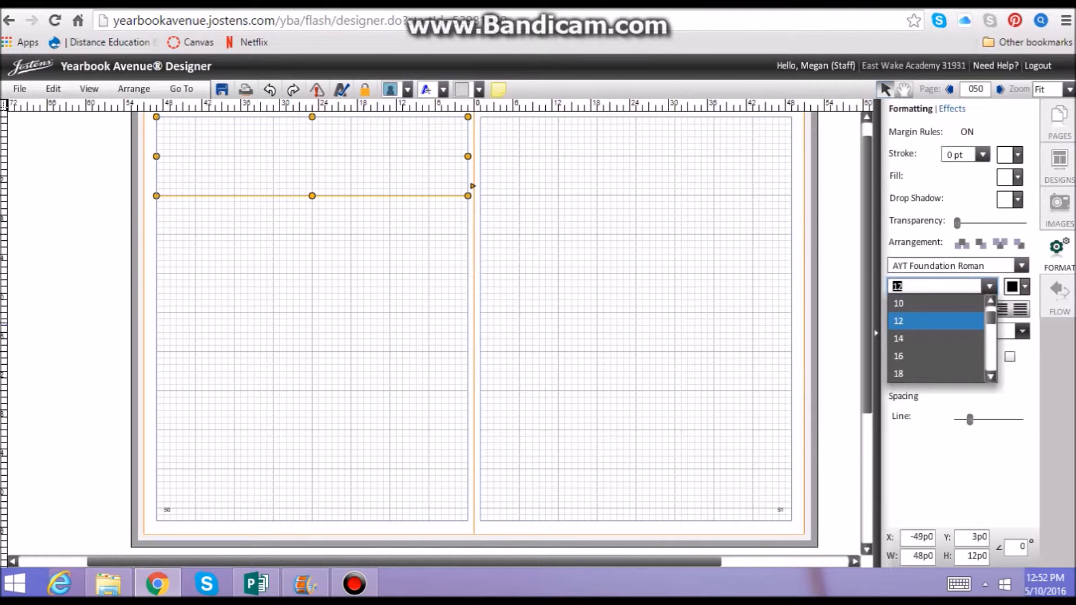
pyautogui.scroll(-3)
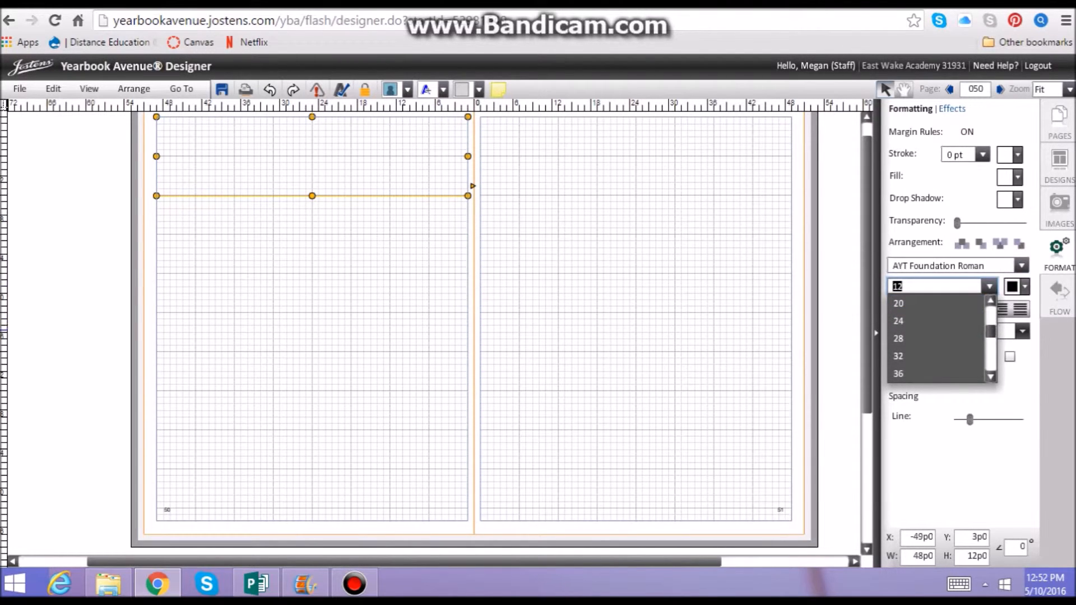
pyautogui.scroll(-3)
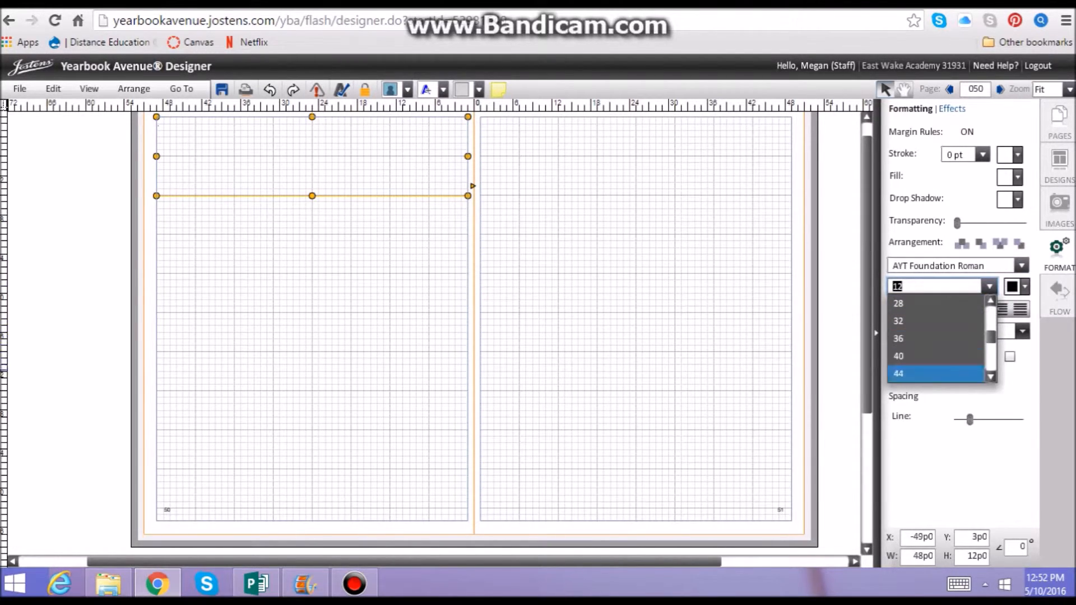
pyautogui.click(897, 372)
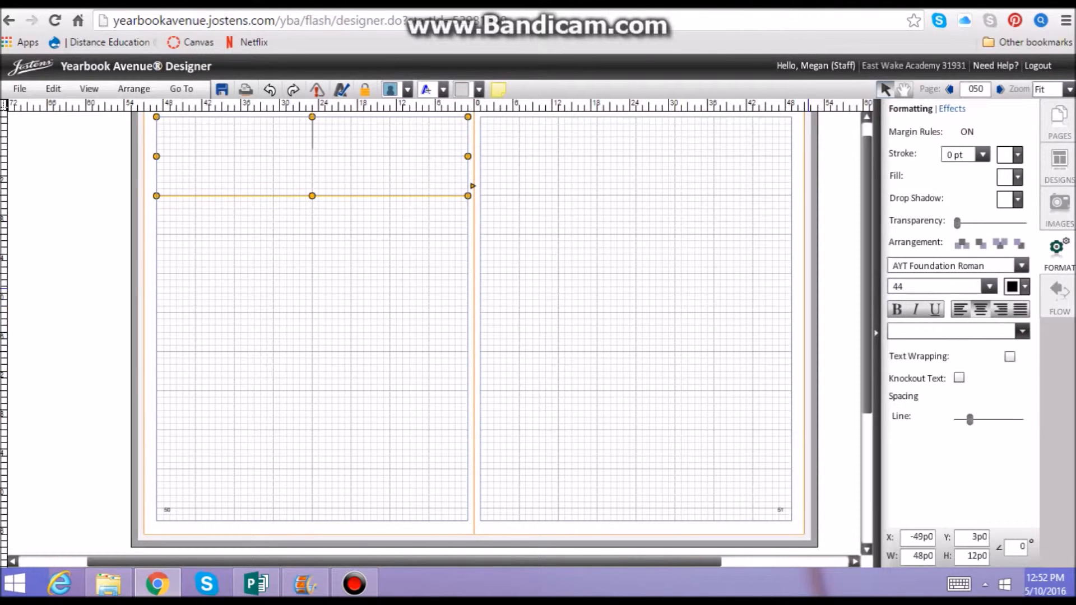
# Enter the title text 'High school Clubs'
pyautogui.write('High s')
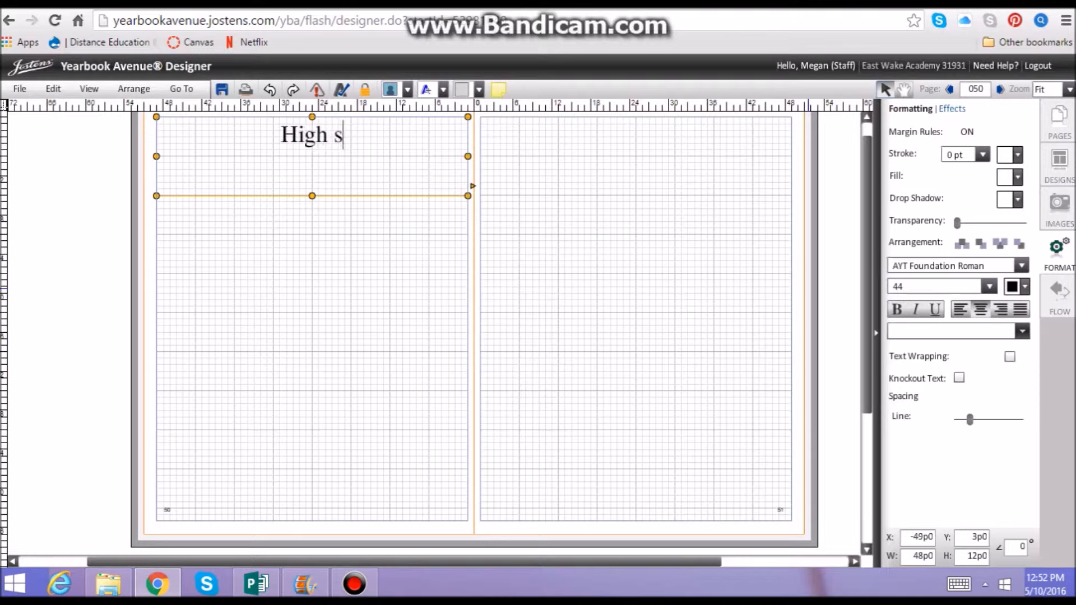
pyautogui.write('chool')
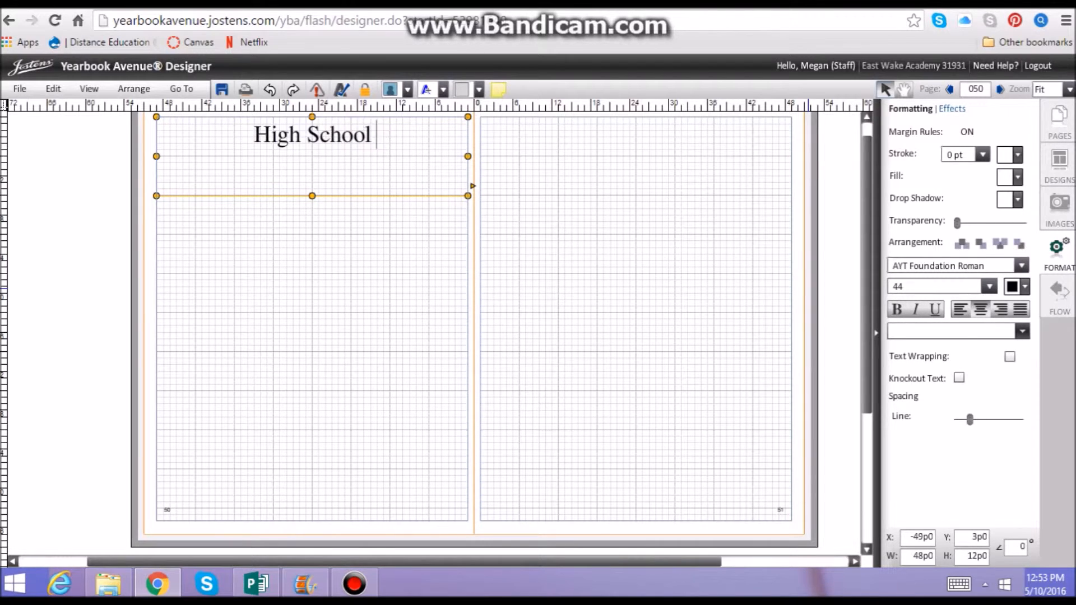
pyautogui.write('Clubs')
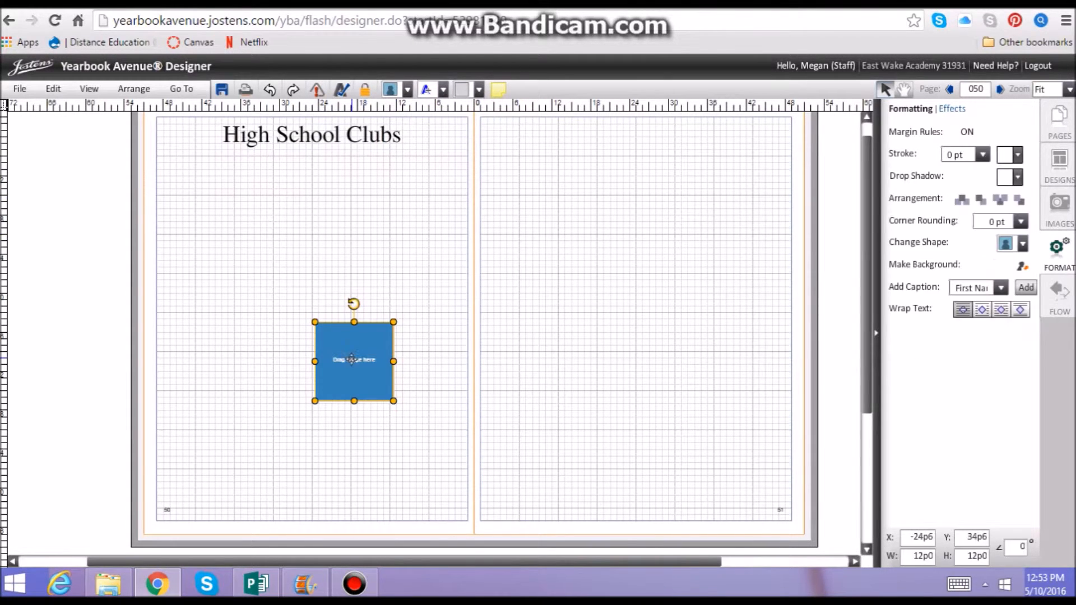
# Drag the empty photo box to the top-left under the title and enlarge it slightly
pyautogui.moveTo(353, 360); pyautogui.dragTo(341, 213)
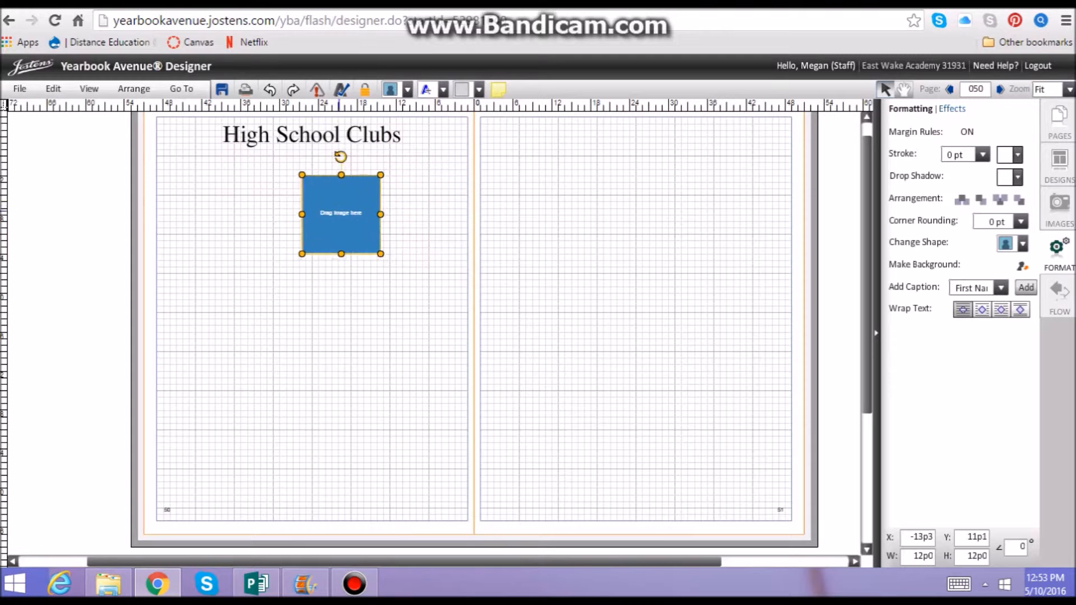
pyautogui.moveTo(341, 213); pyautogui.dragTo(195, 194)
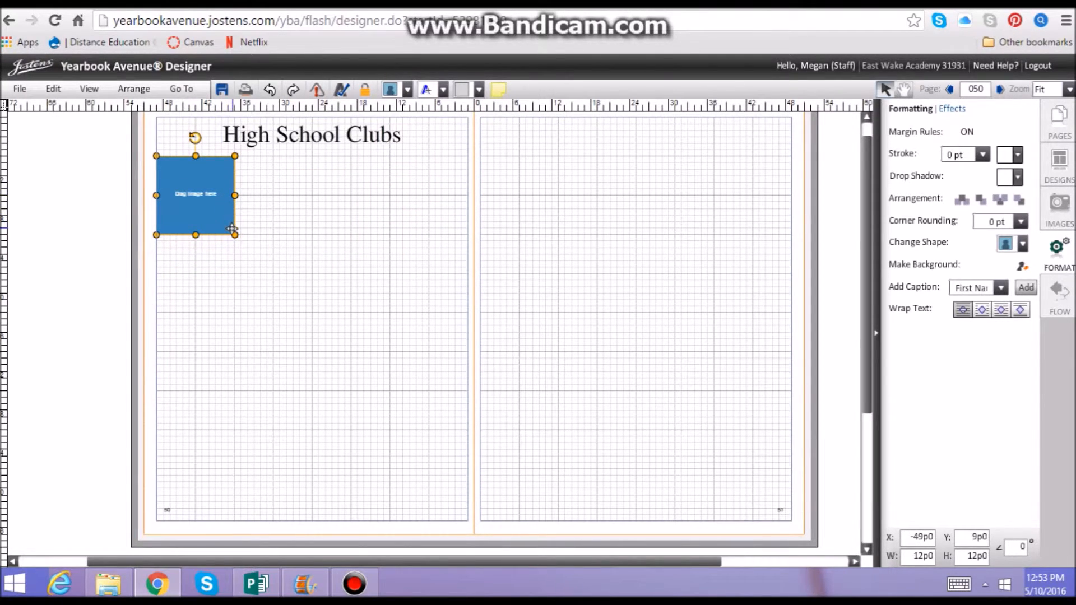
pyautogui.moveTo(234, 234); pyautogui.dragTo(241, 237)
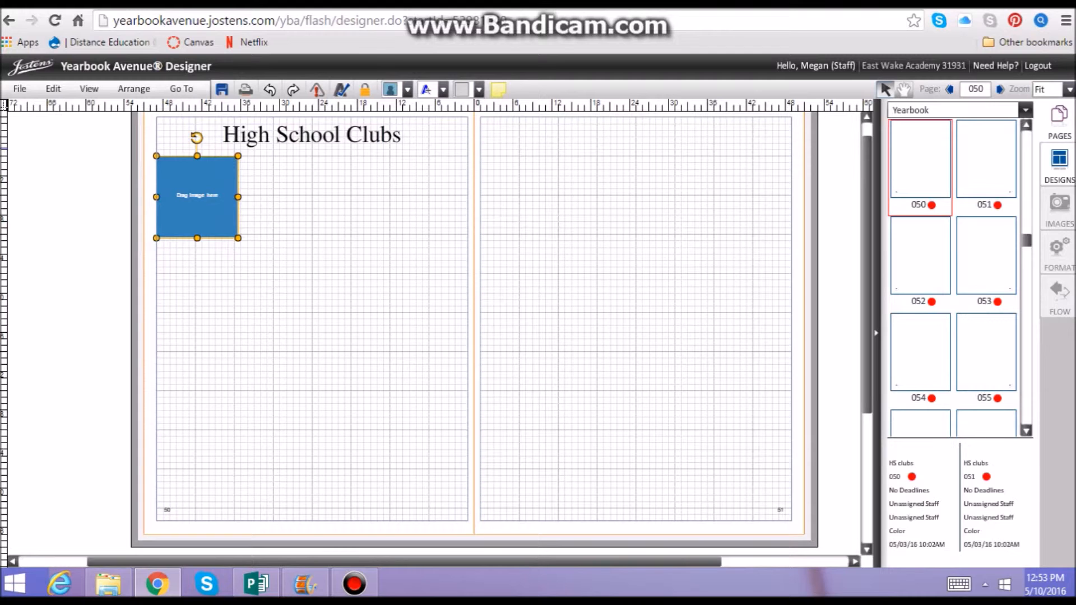
# Place the HS Art Club photo from the image library into the top-left box under the title
pyautogui.click(1059, 206)
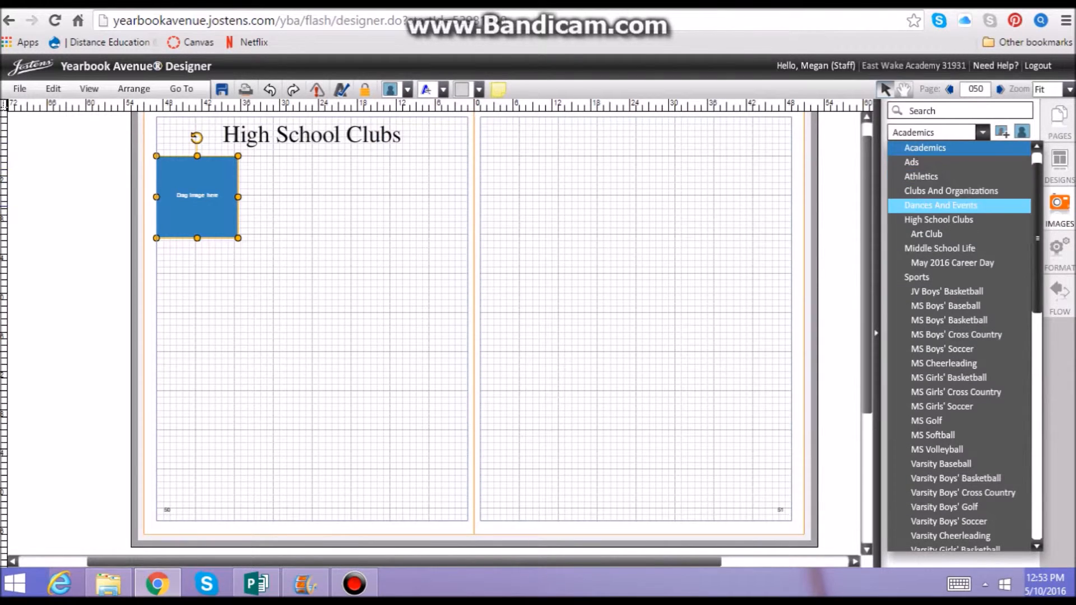
pyautogui.click(951, 190)
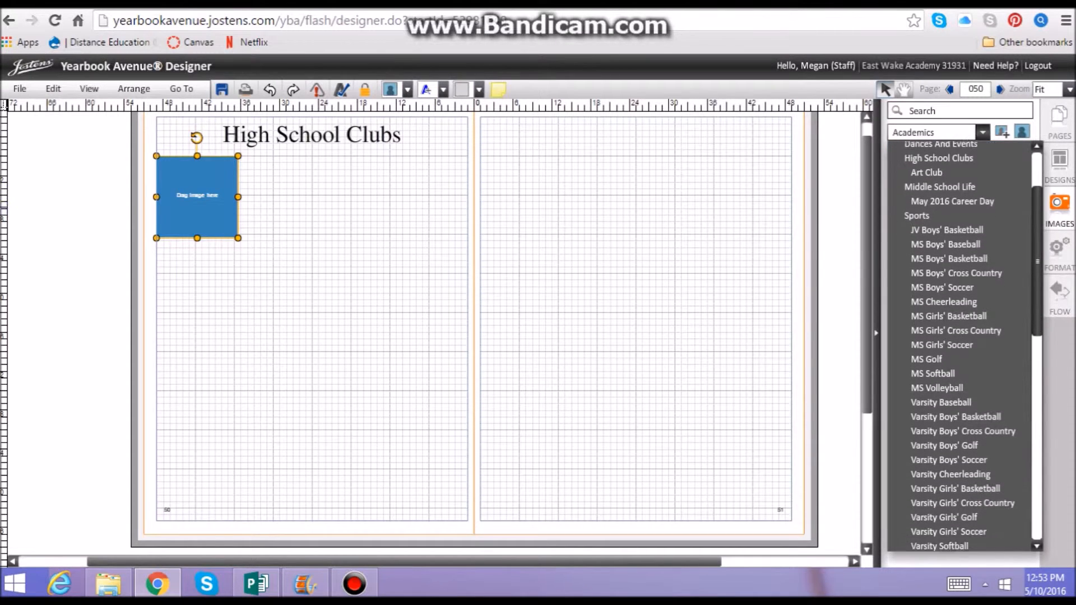
pyautogui.scroll(-3)
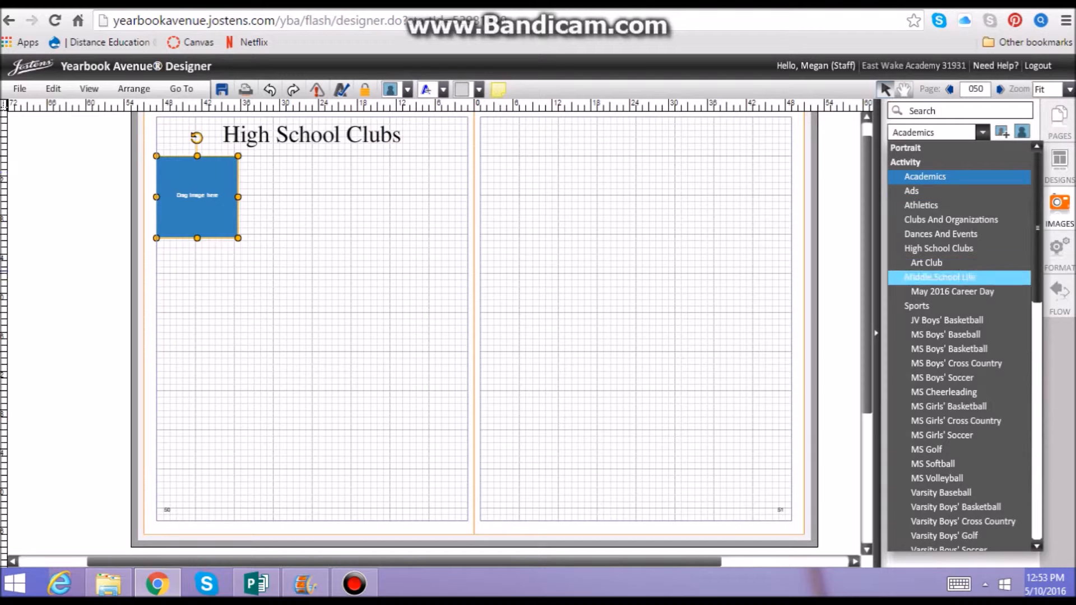
pyautogui.click(926, 262)
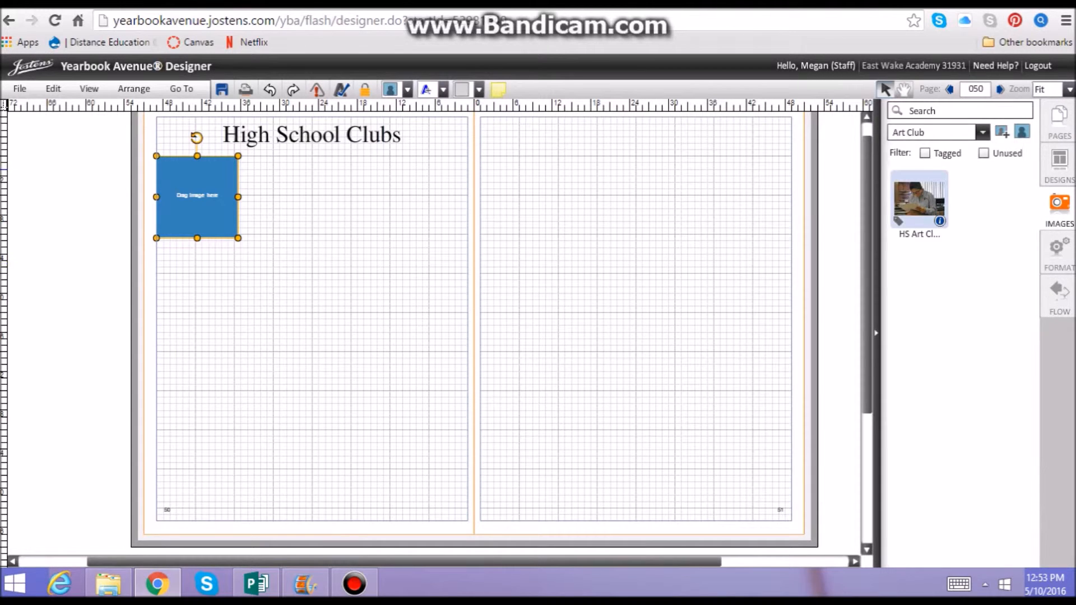
pyautogui.moveTo(918, 200); pyautogui.dragTo(539, 265)
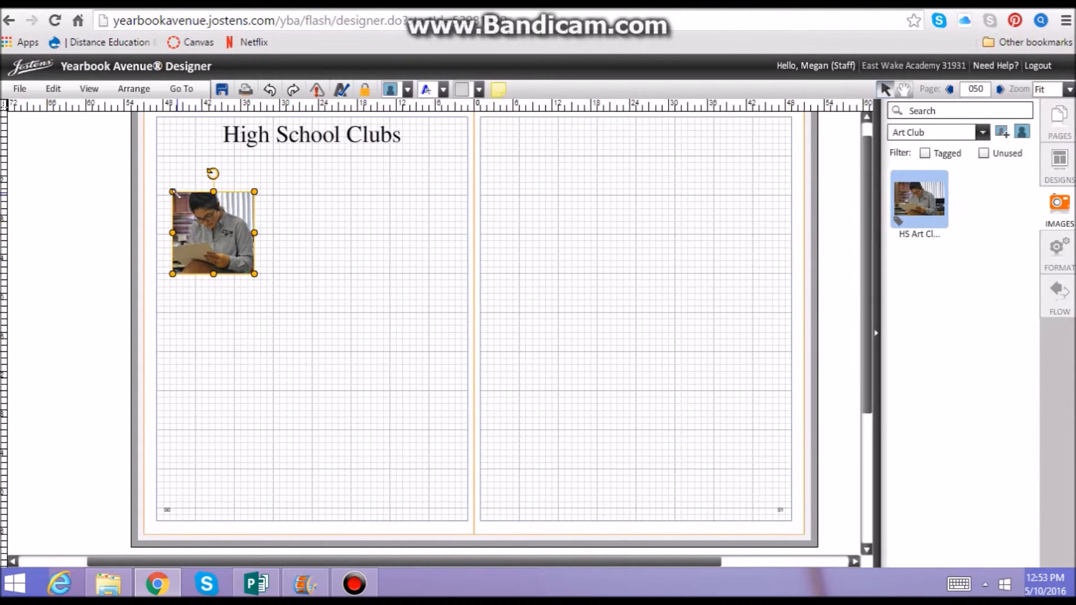
pyautogui.moveTo(213, 232); pyautogui.dragTo(204, 220)
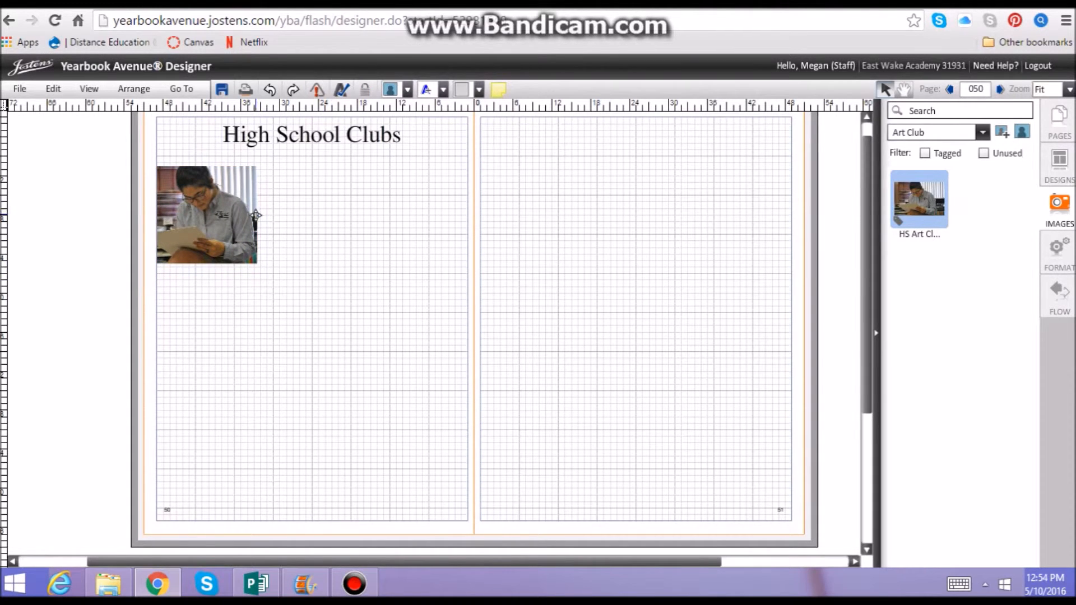
# Add a text box beside the photo reading 'Art Club' at font size 36
pyautogui.click(206, 213)
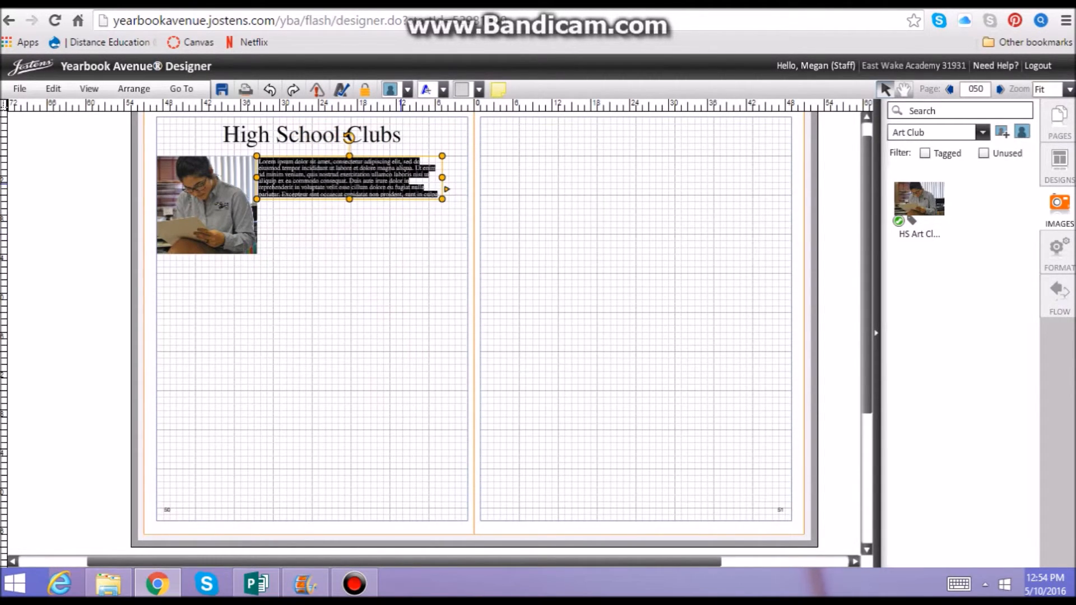
pyautogui.press('delete')
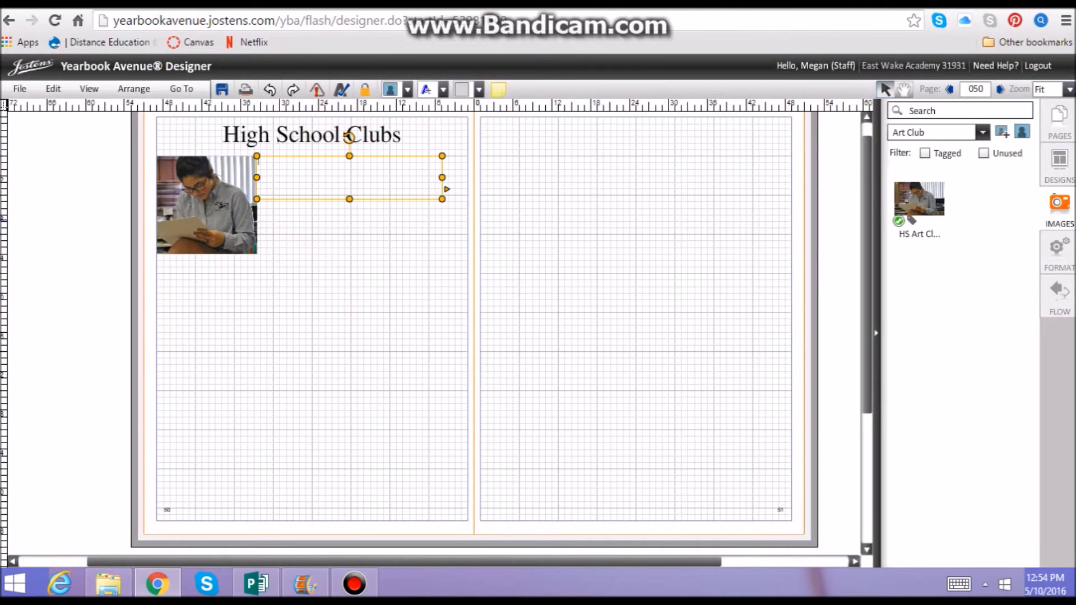
pyautogui.click(1059, 254)
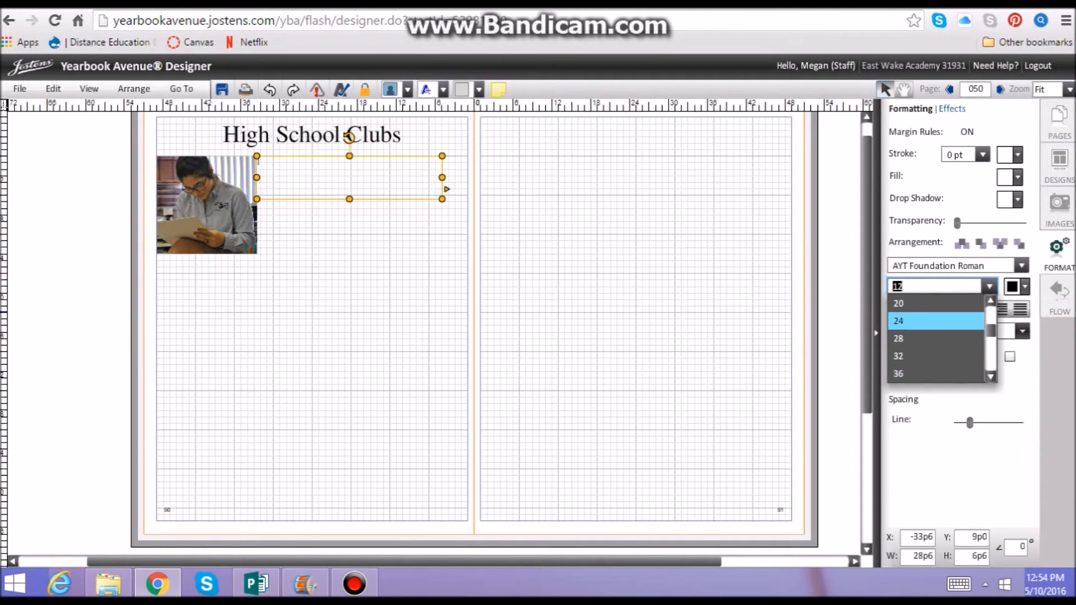
pyautogui.click(898, 374)
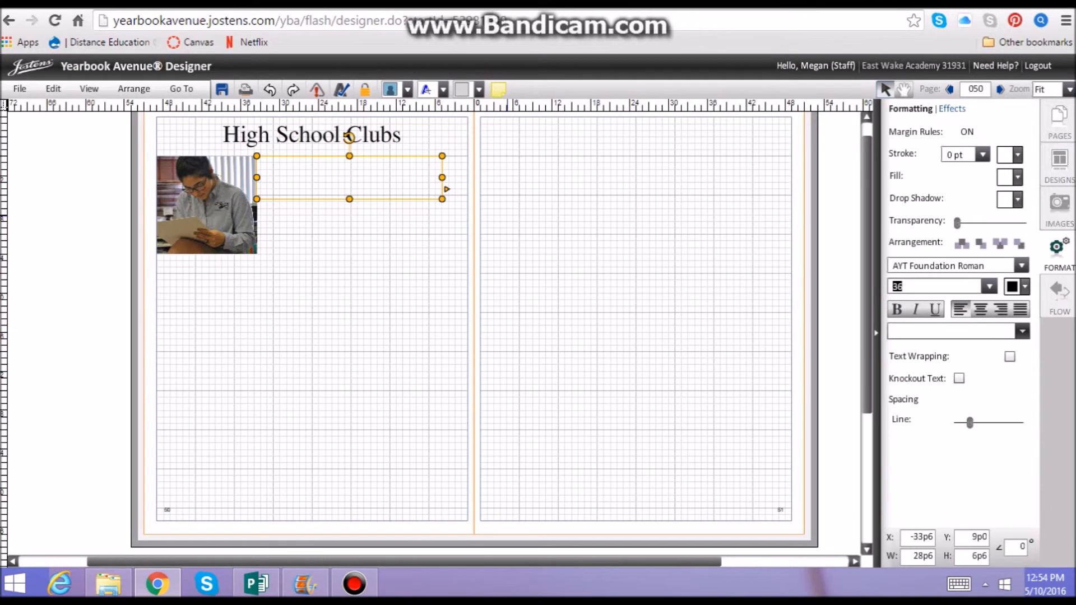
pyautogui.write('A')
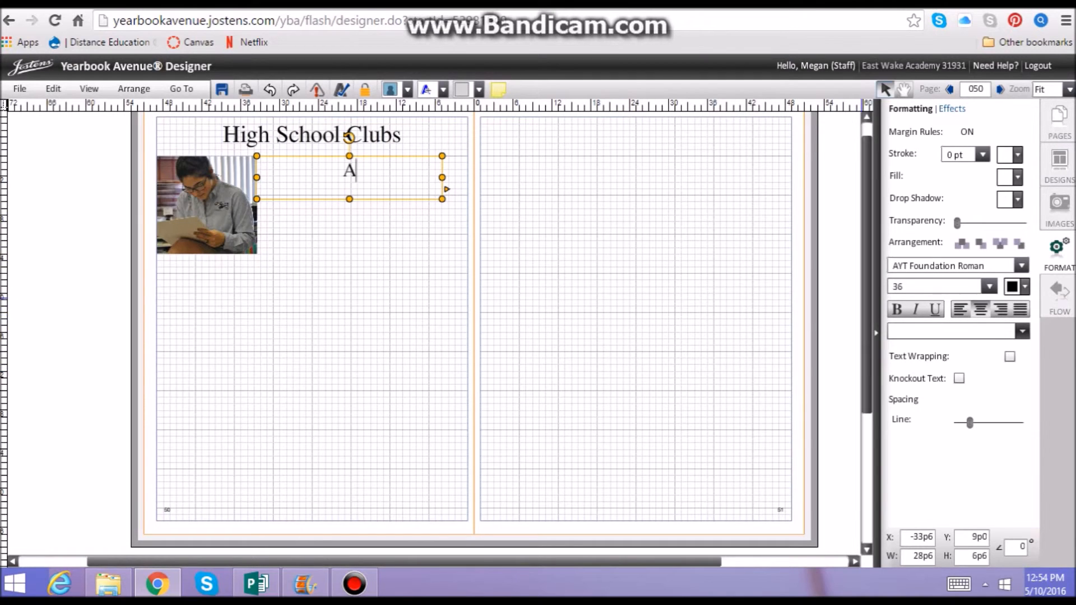
pyautogui.write('rt Club')
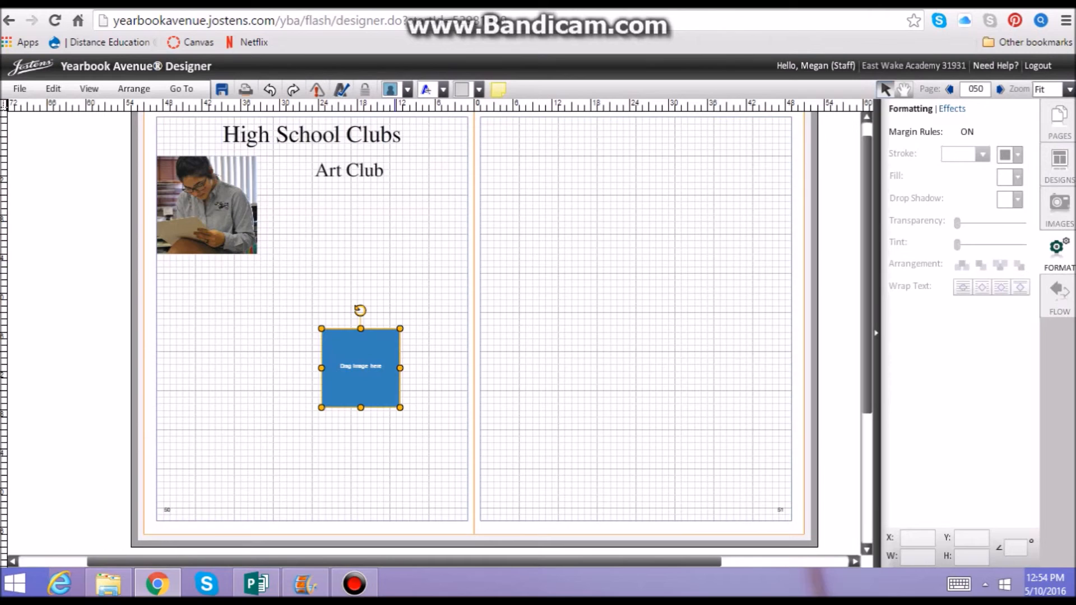
# Position a wide empty photo box right of the photo under Art Club, stretched to the margin
pyautogui.moveTo(360, 366); pyautogui.dragTo(313, 238)
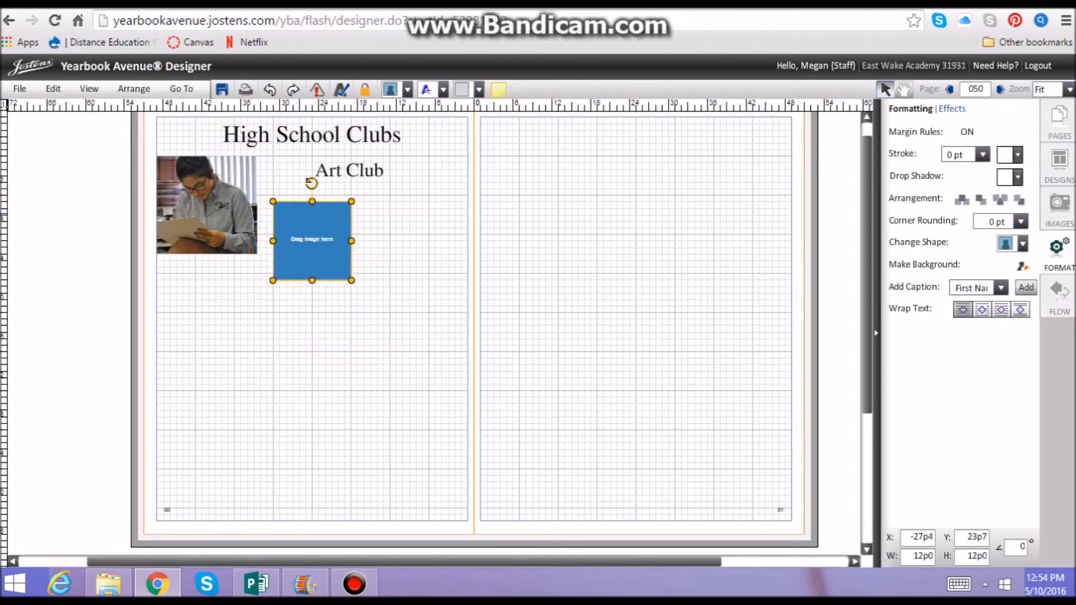
pyautogui.moveTo(313, 239); pyautogui.dragTo(298, 218)
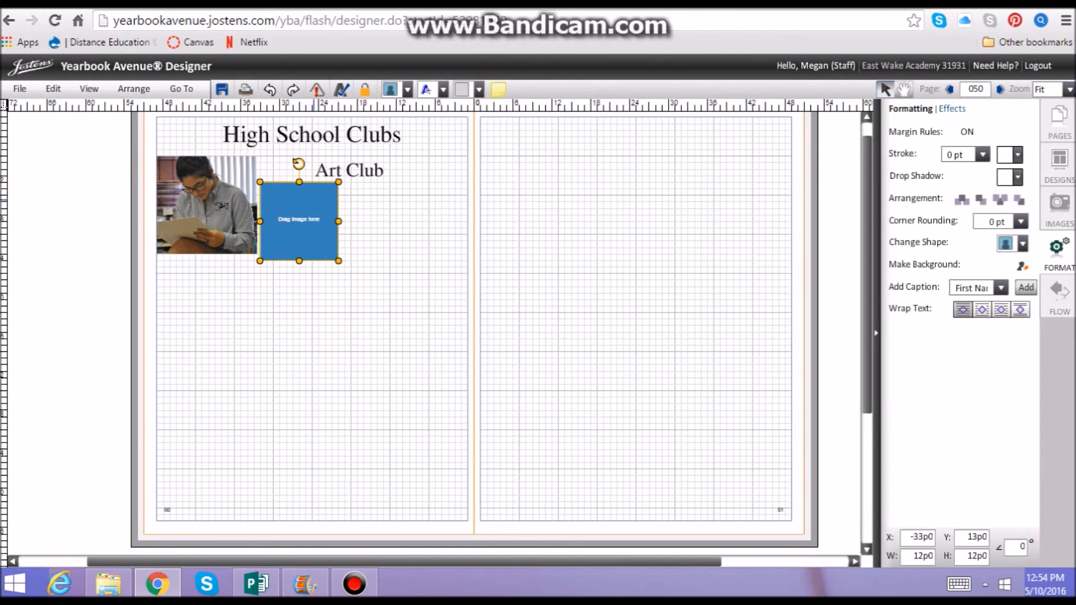
pyautogui.moveTo(338, 219); pyautogui.dragTo(468, 220)
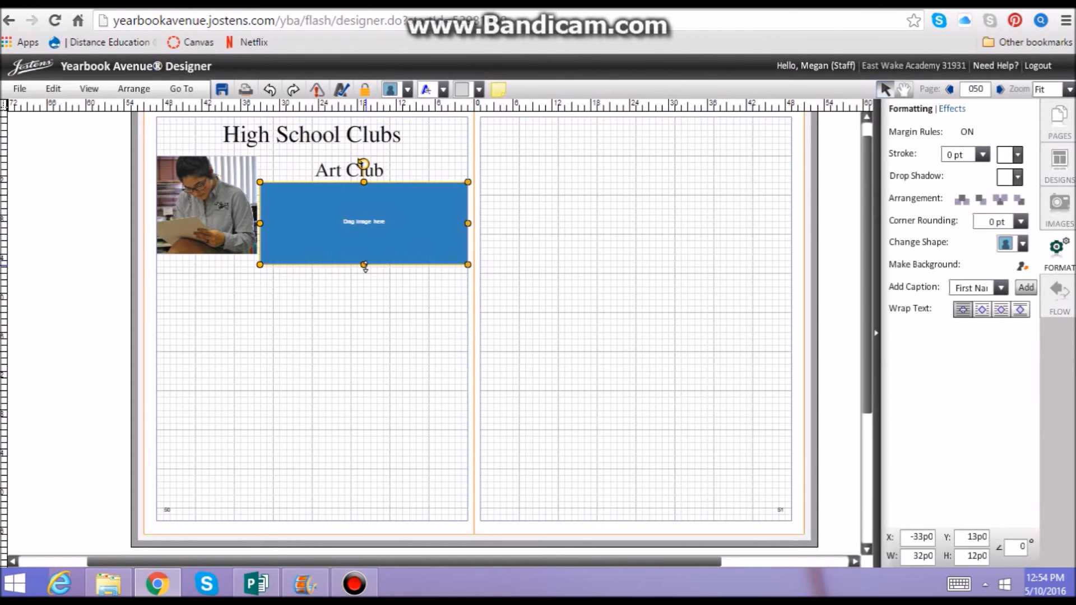
pyautogui.moveTo(364, 266); pyautogui.dragTo(363, 287)
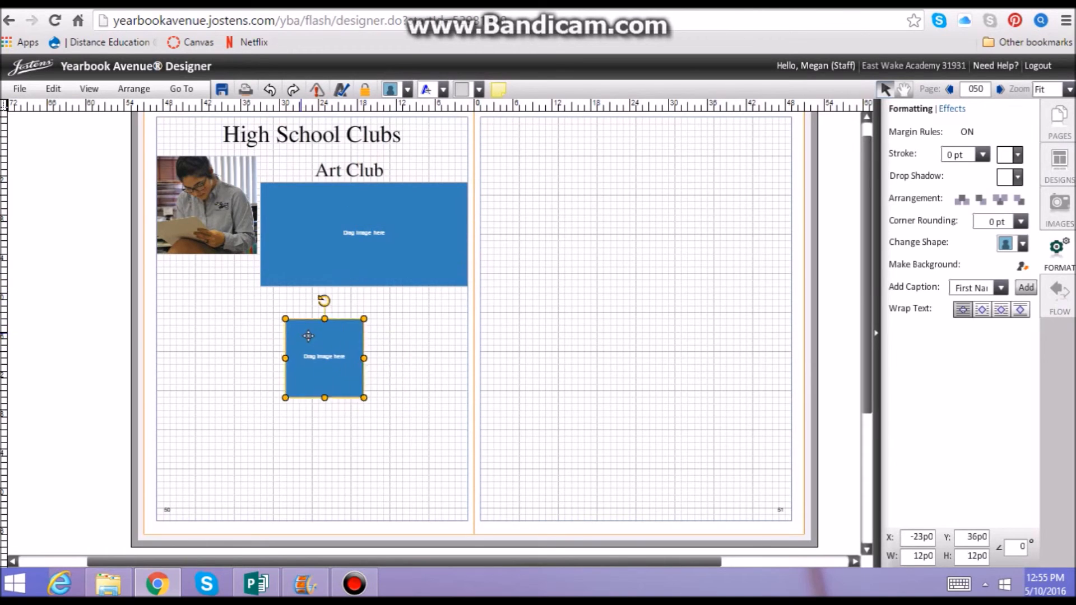
# Place another empty photo box below the Art Club photo, widened to match it
pyautogui.moveTo(324, 356); pyautogui.dragTo(195, 295)
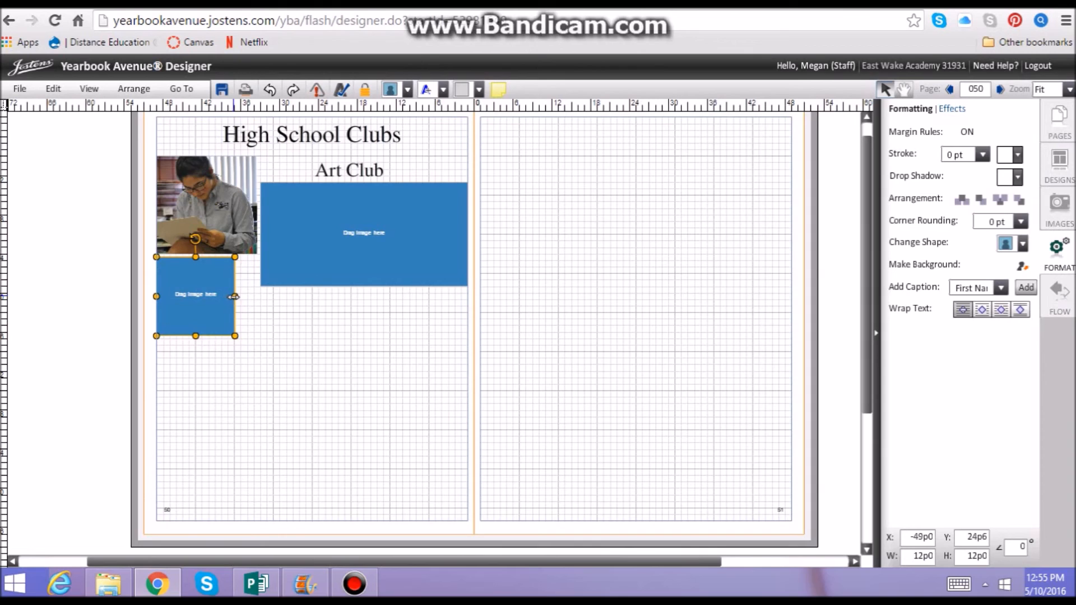
pyautogui.moveTo(235, 296); pyautogui.dragTo(255, 295)
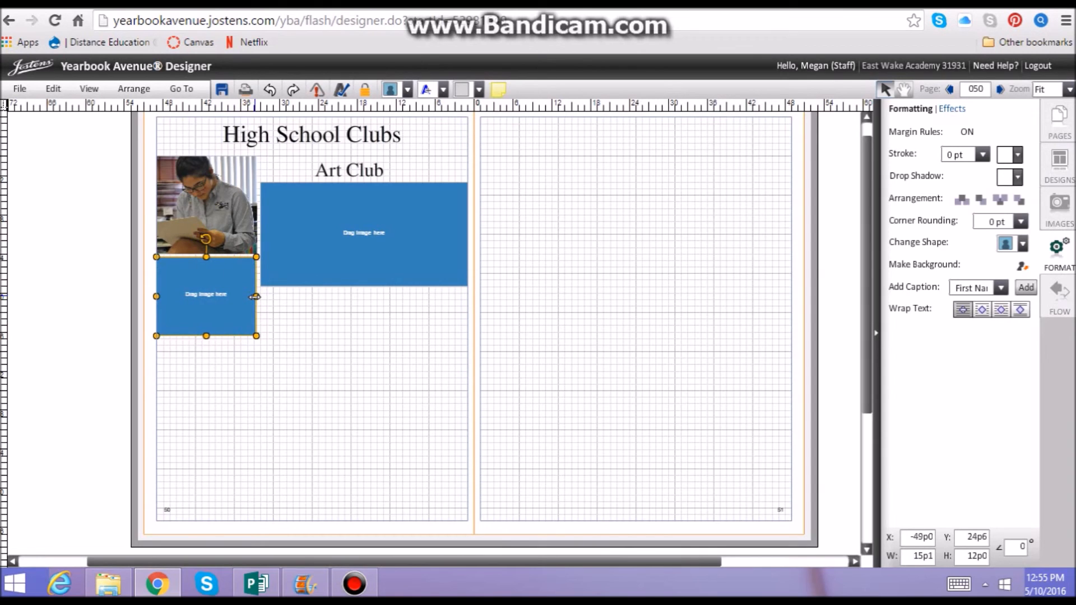